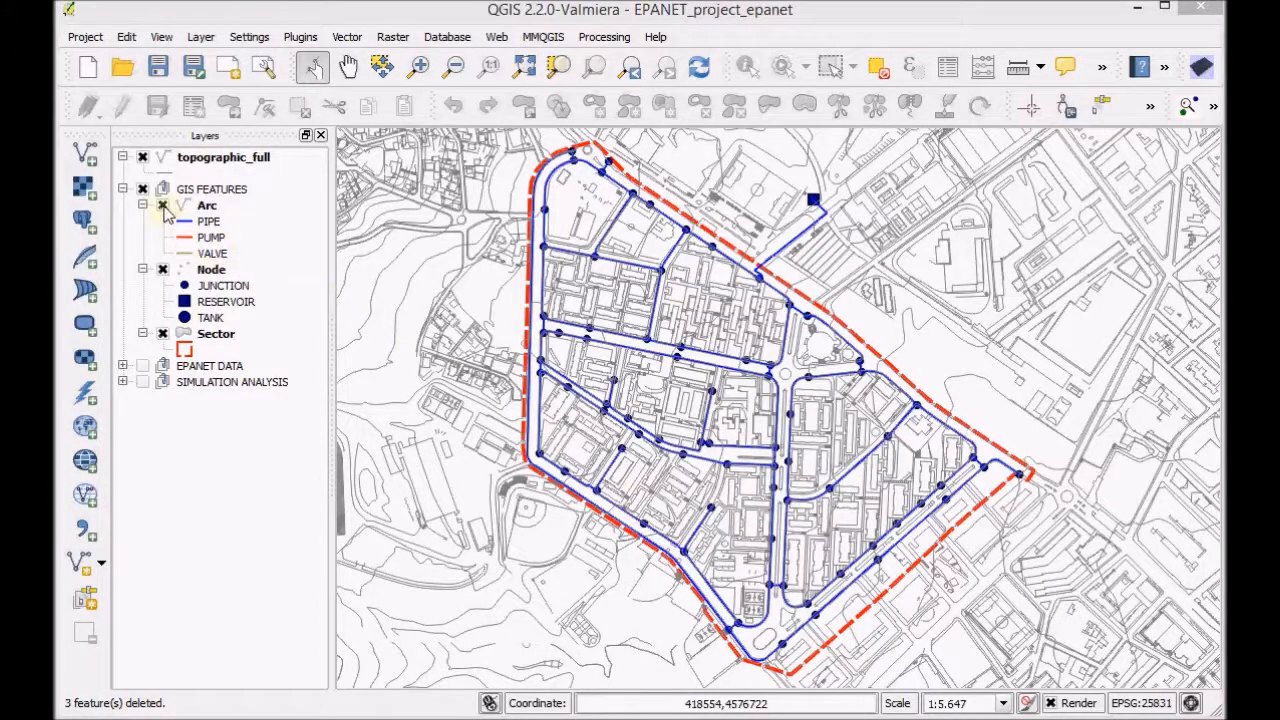
Step: Hide the GIS feature Arc and Node layers and make the EPANET Junction layer visible instead
{"action": "left_click", "coordinate": [162, 205]}
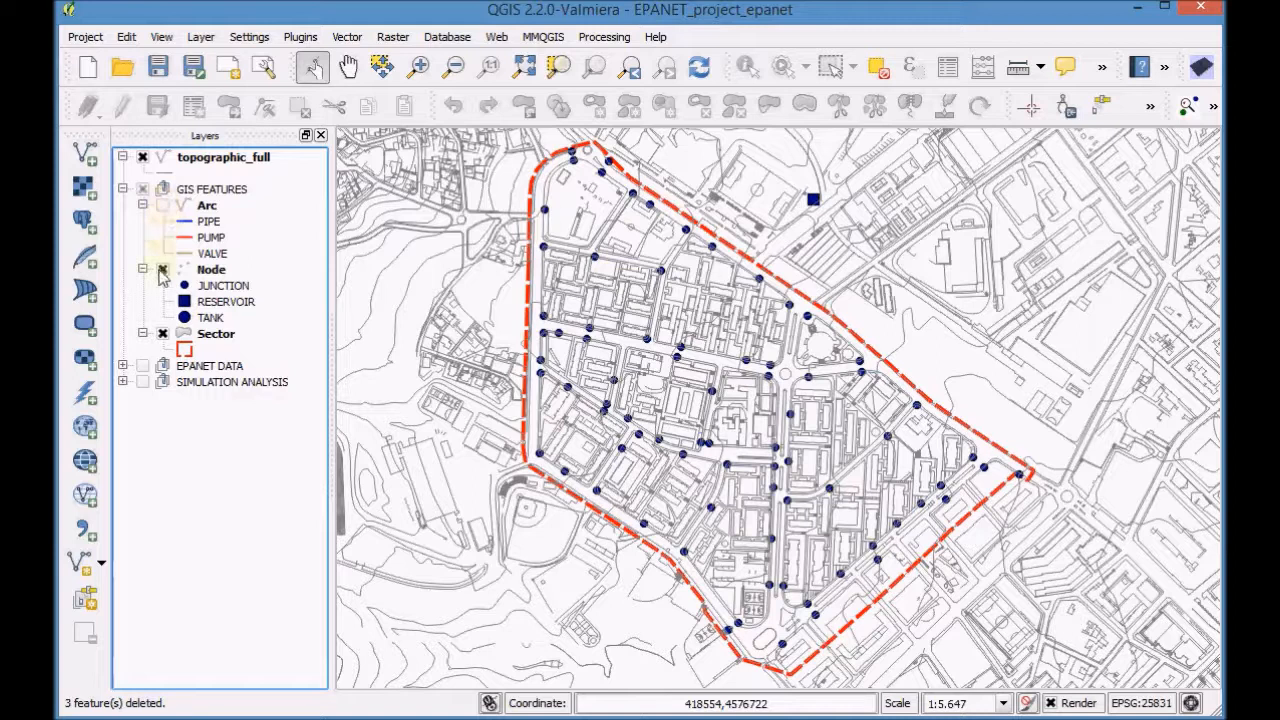
{"action": "left_click", "coordinate": [162, 270]}
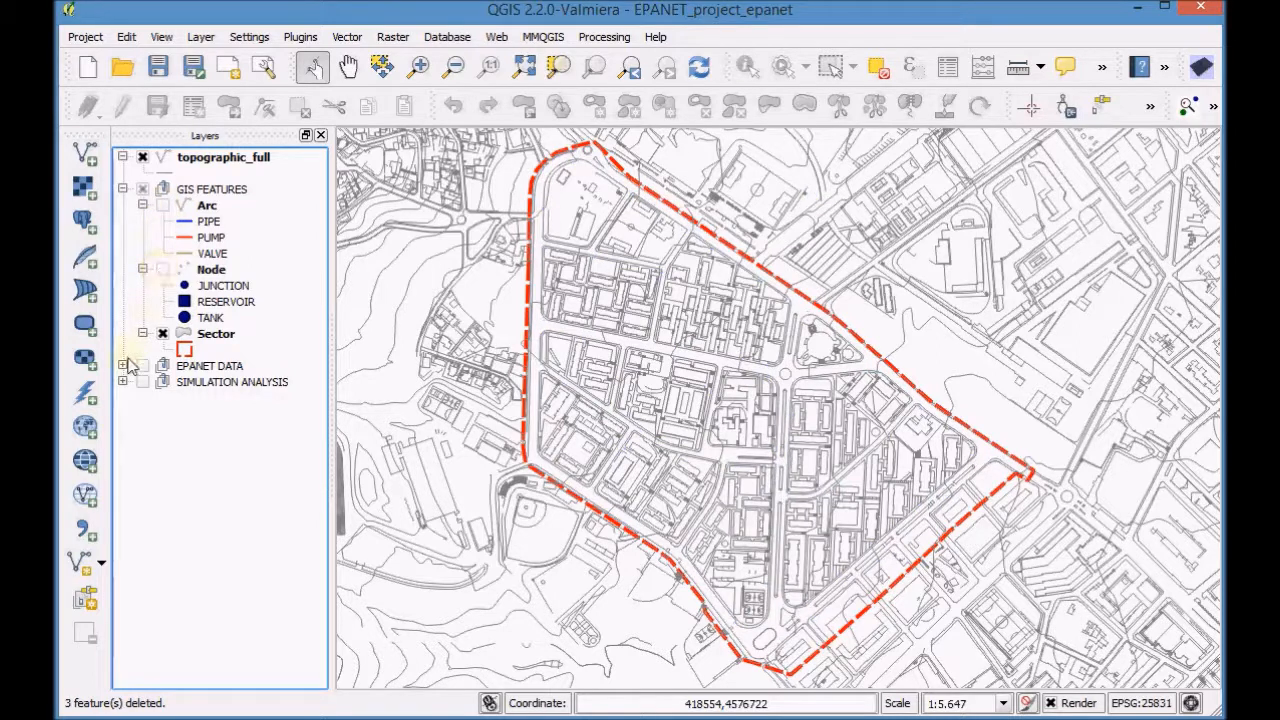
{"action": "left_click", "coordinate": [123, 365]}
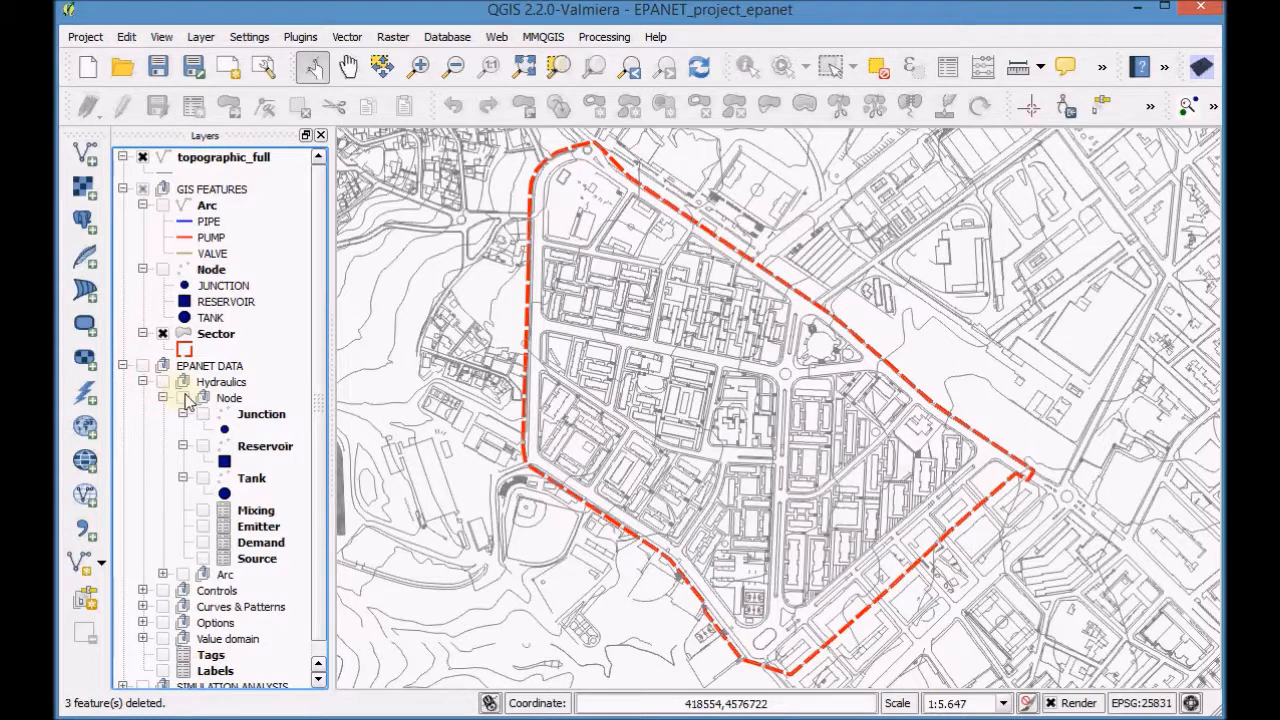
{"action": "left_click", "coordinate": [261, 414]}
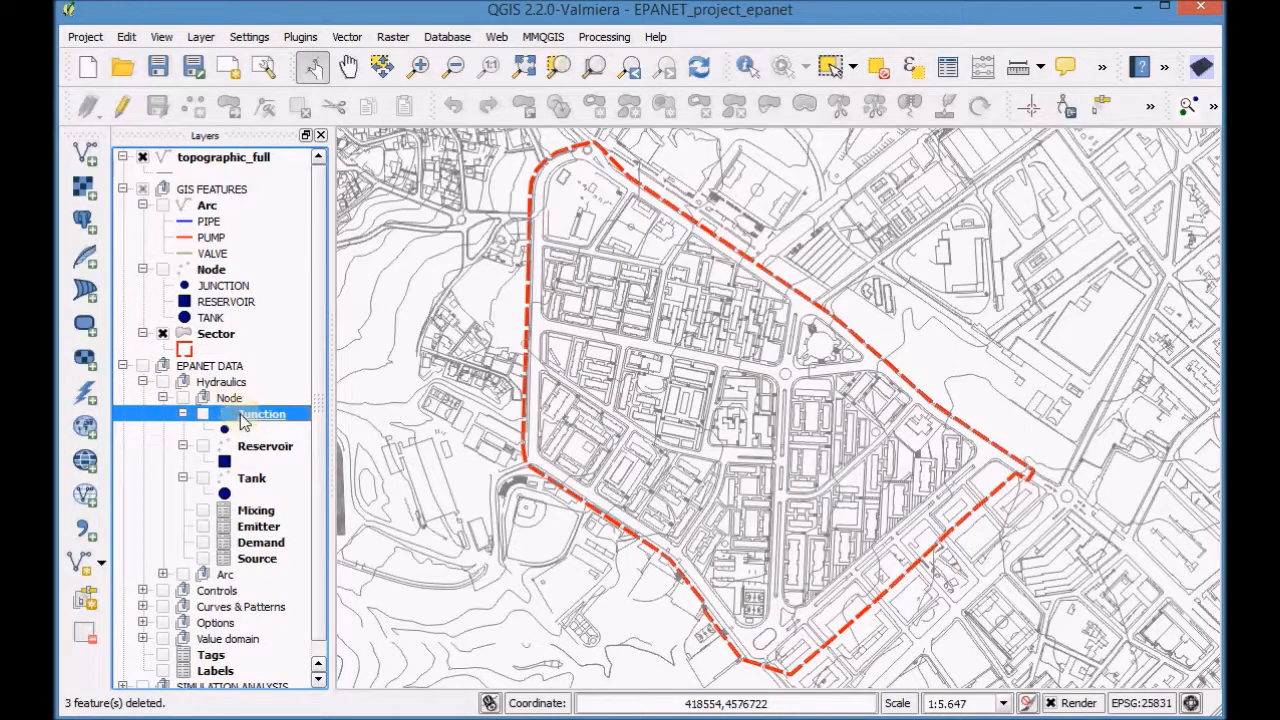
{"action": "left_click", "coordinate": [203, 414]}
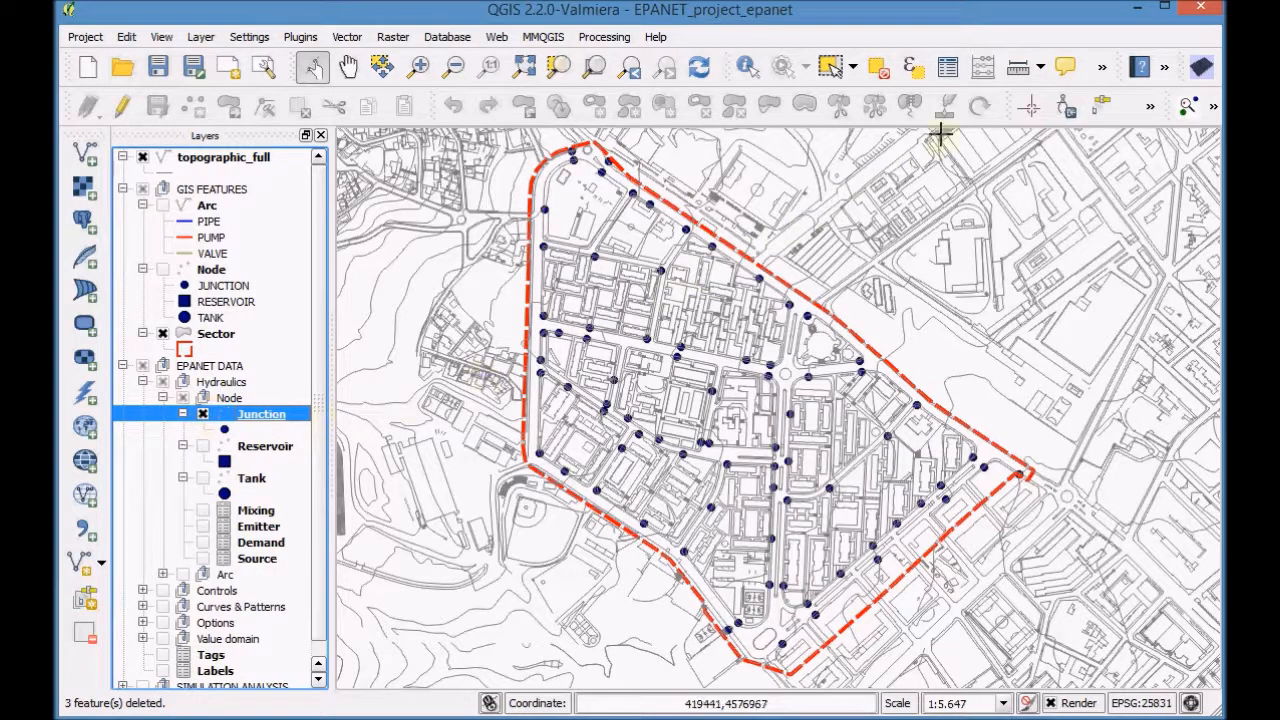
Step: Show the Junction layer's attribute table and scroll through its 77 records
{"action": "left_click", "coordinate": [947, 67]}
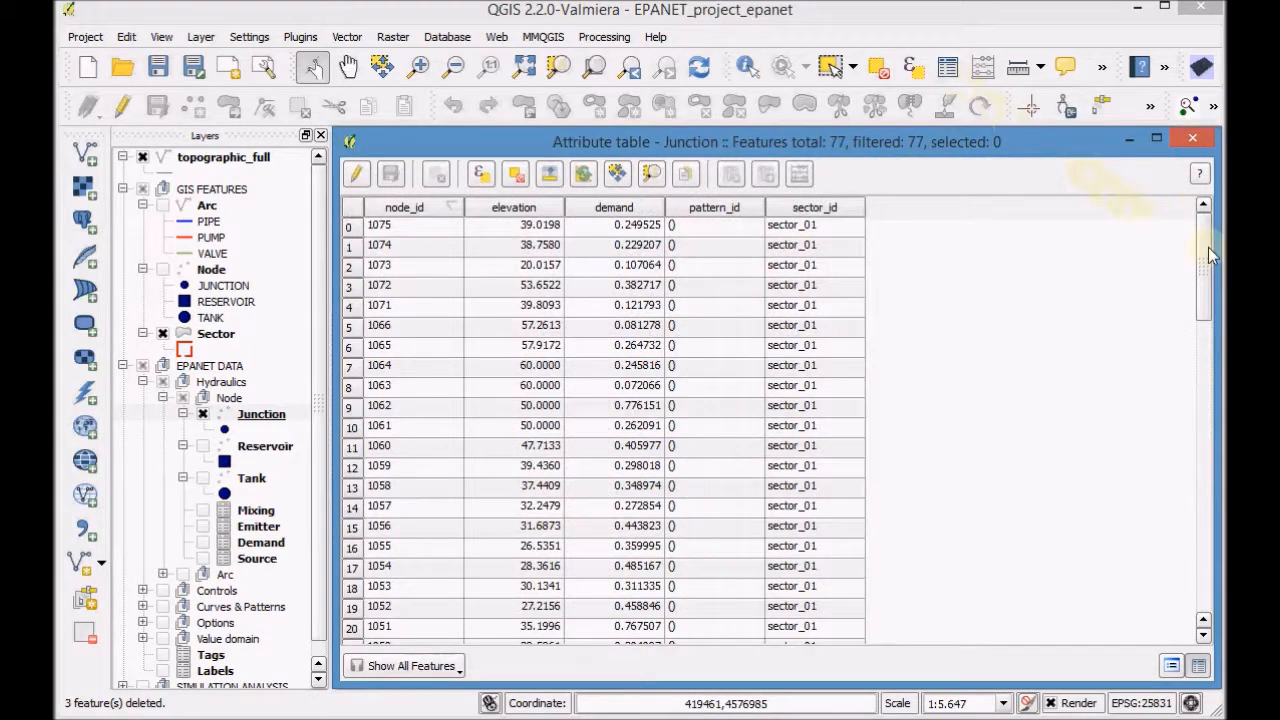
{"action": "scroll", "scroll_direction": "down", "scroll_amount": 3}
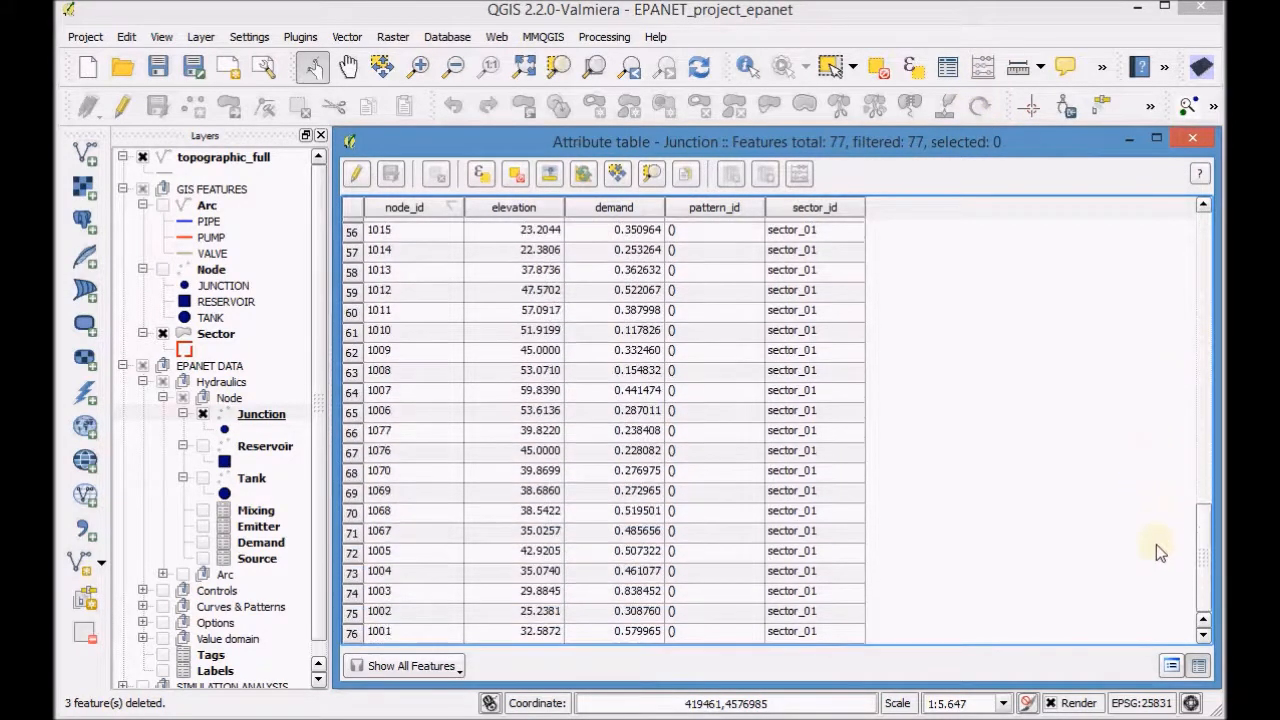
{"action": "scroll", "scroll_direction": "up", "scroll_amount": 3}
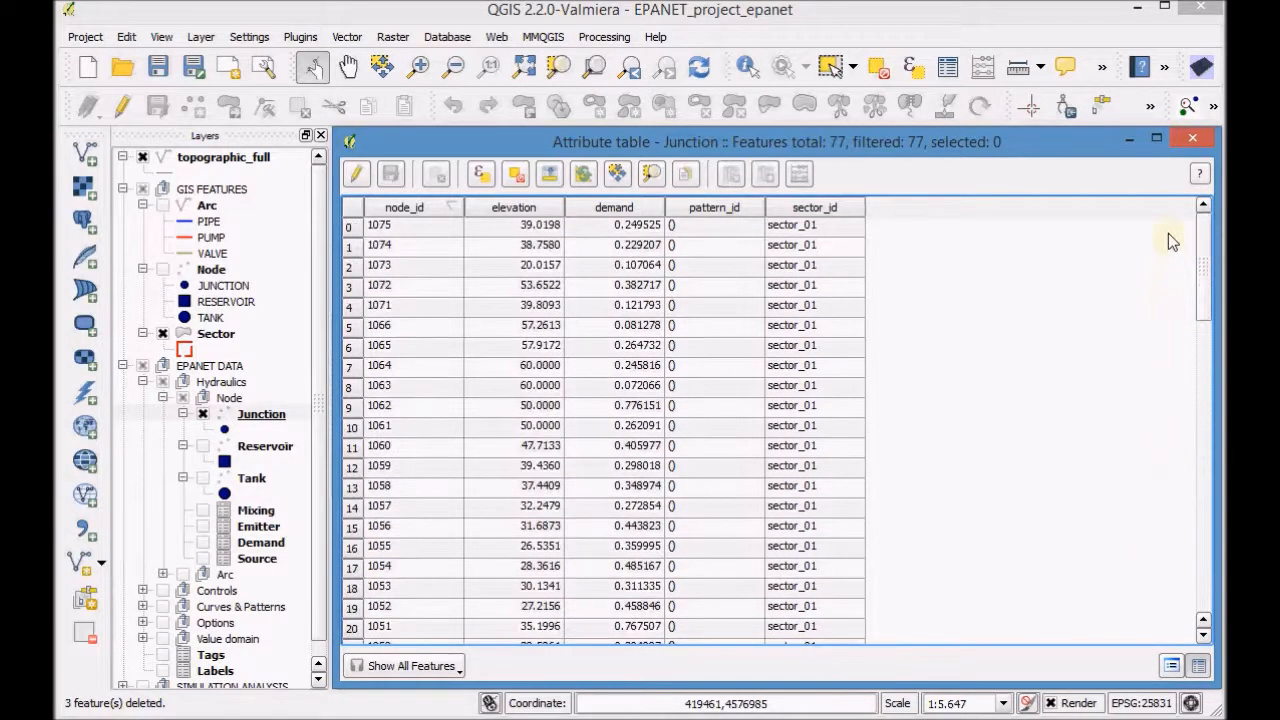
{"action": "mouse_move", "coordinate": [990, 267]}
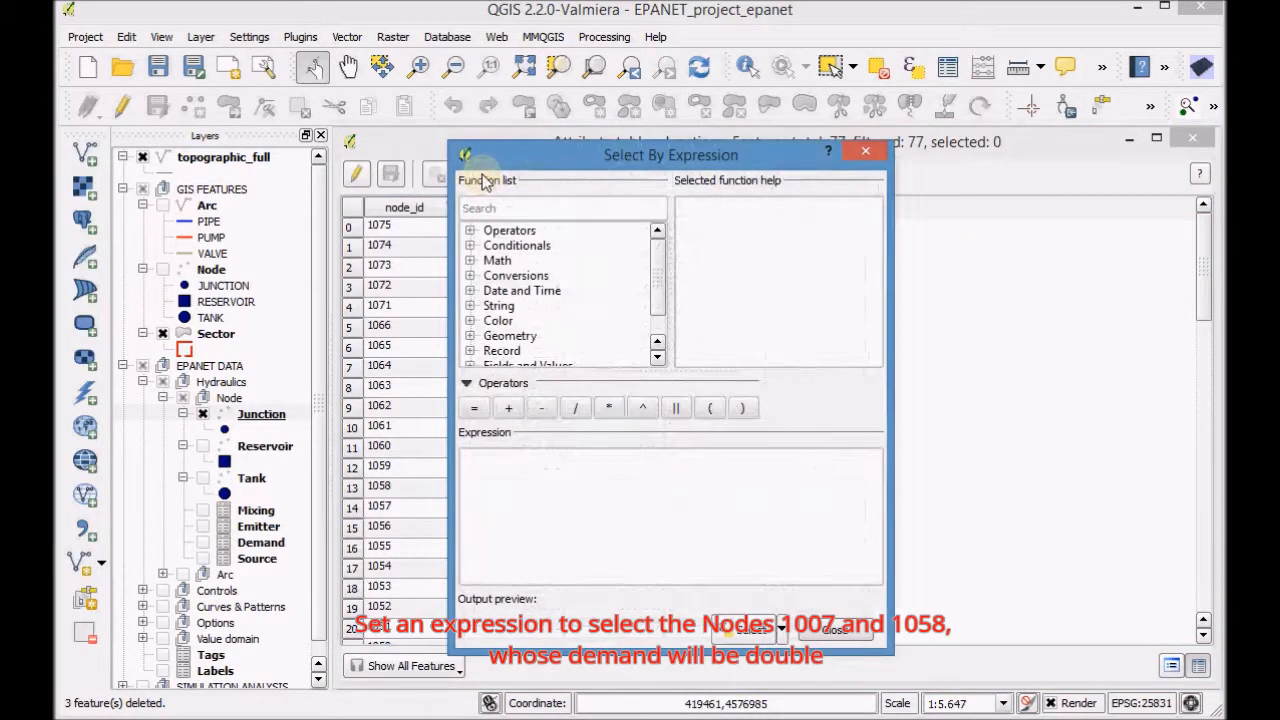
Step: Build the select expression "node_id" = 1007 followed by the OR operator
{"action": "scroll", "scroll_direction": "down", "scroll_amount": 3}
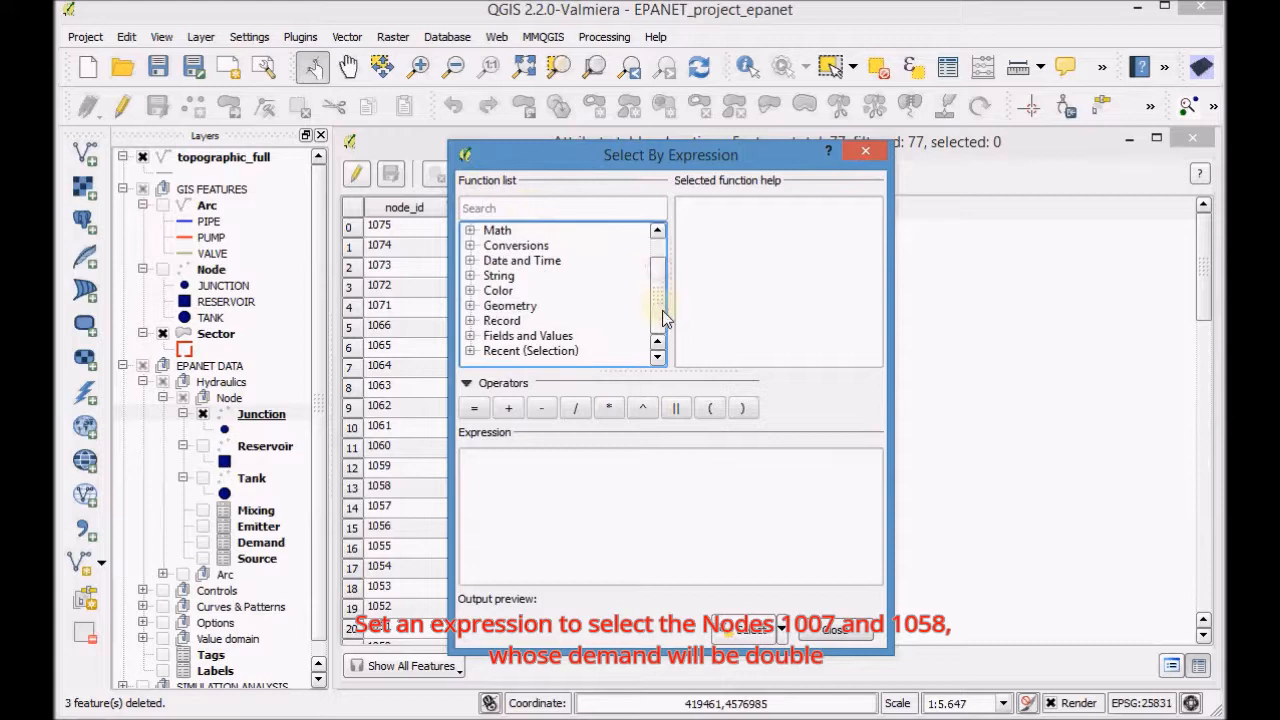
{"action": "left_click", "coordinate": [471, 335]}
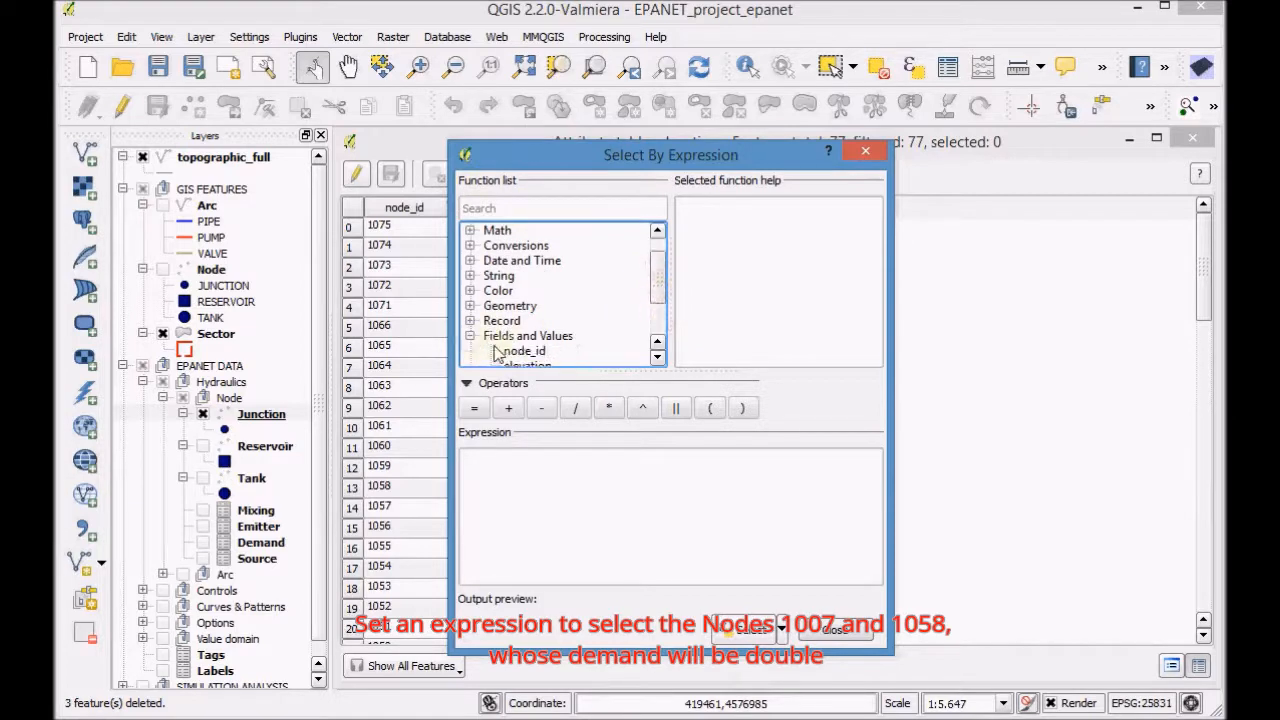
{"action": "double_click", "coordinate": [523, 351]}
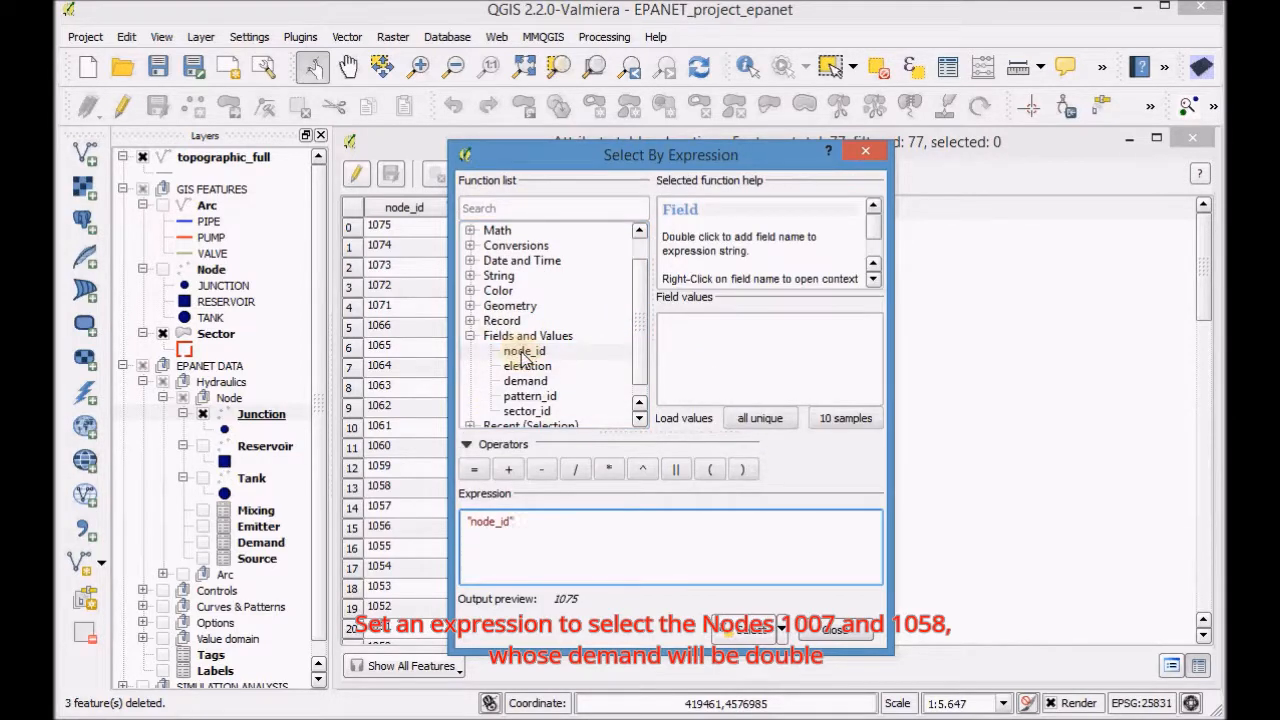
{"action": "left_click", "coordinate": [473, 469]}
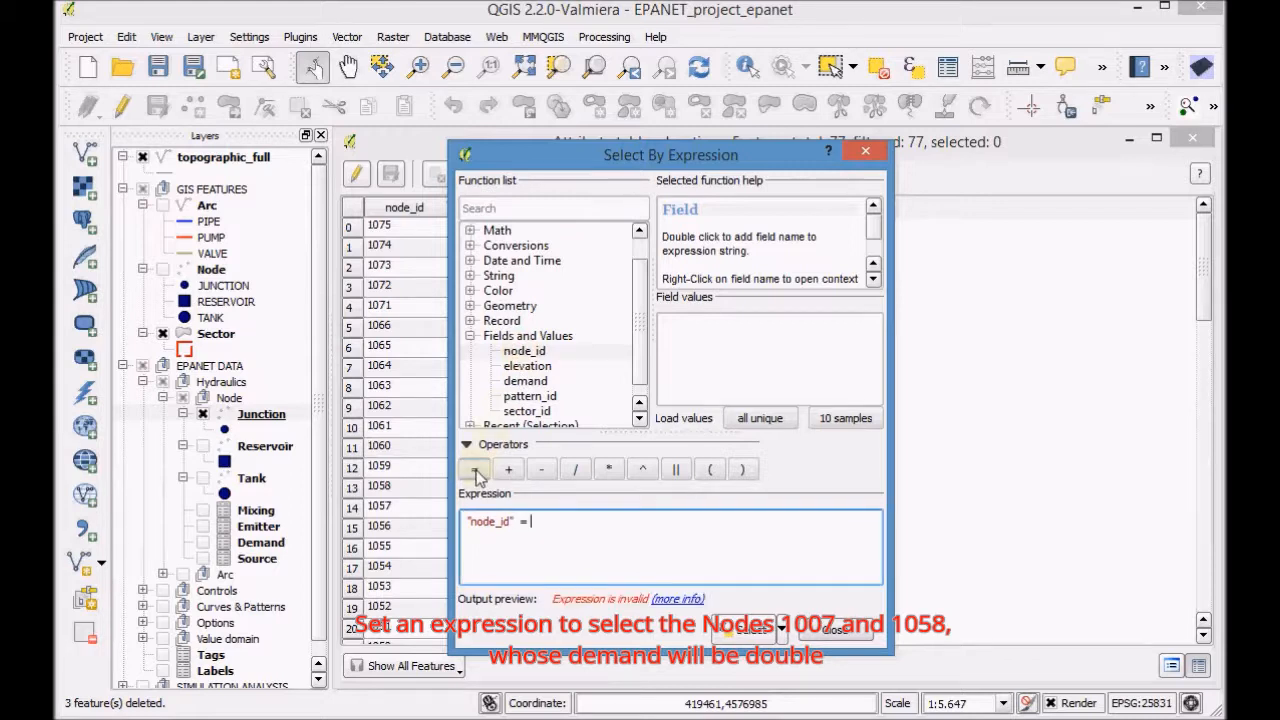
{"action": "type", "text": "1007"}
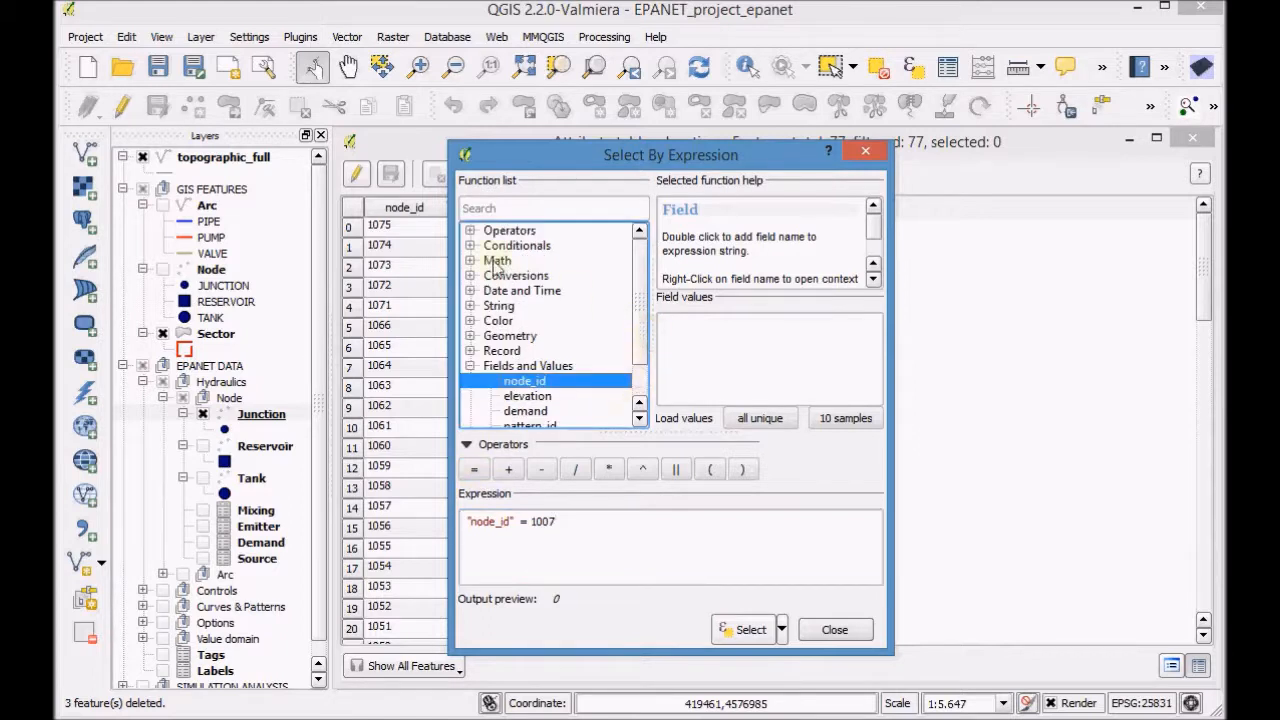
{"action": "left_click", "coordinate": [470, 230]}
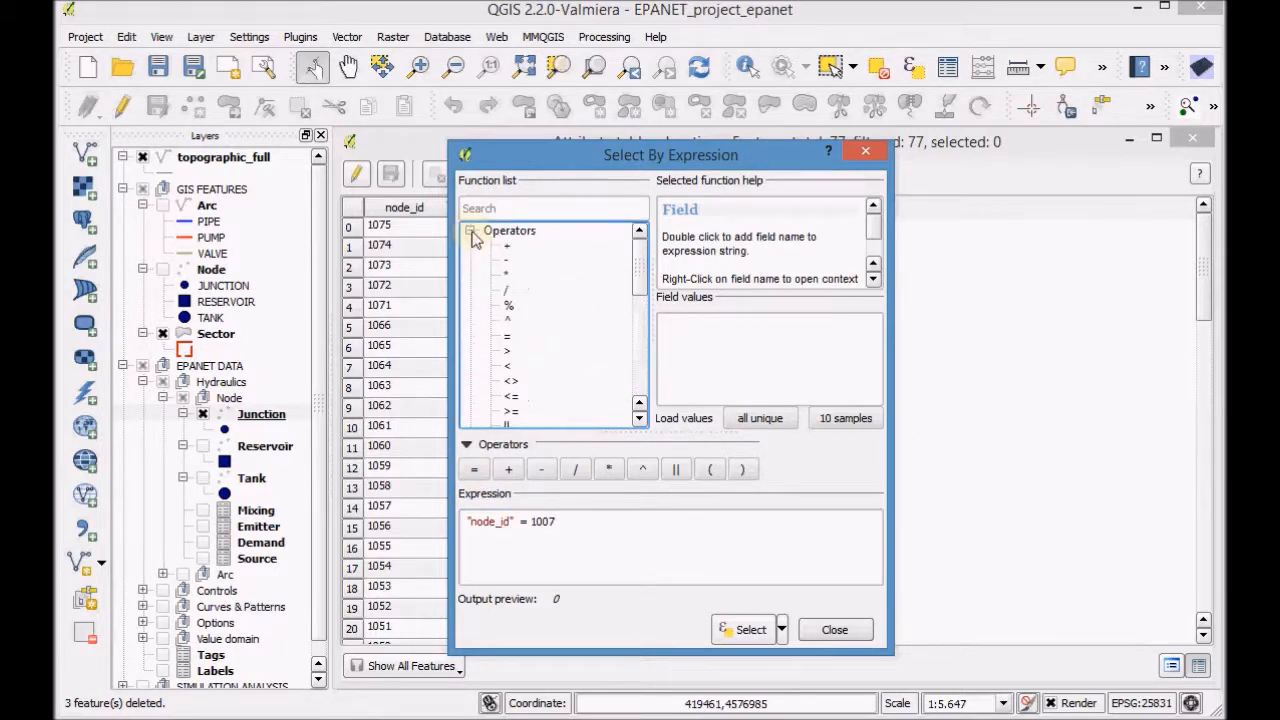
{"action": "scroll", "scroll_direction": "down", "scroll_amount": 3}
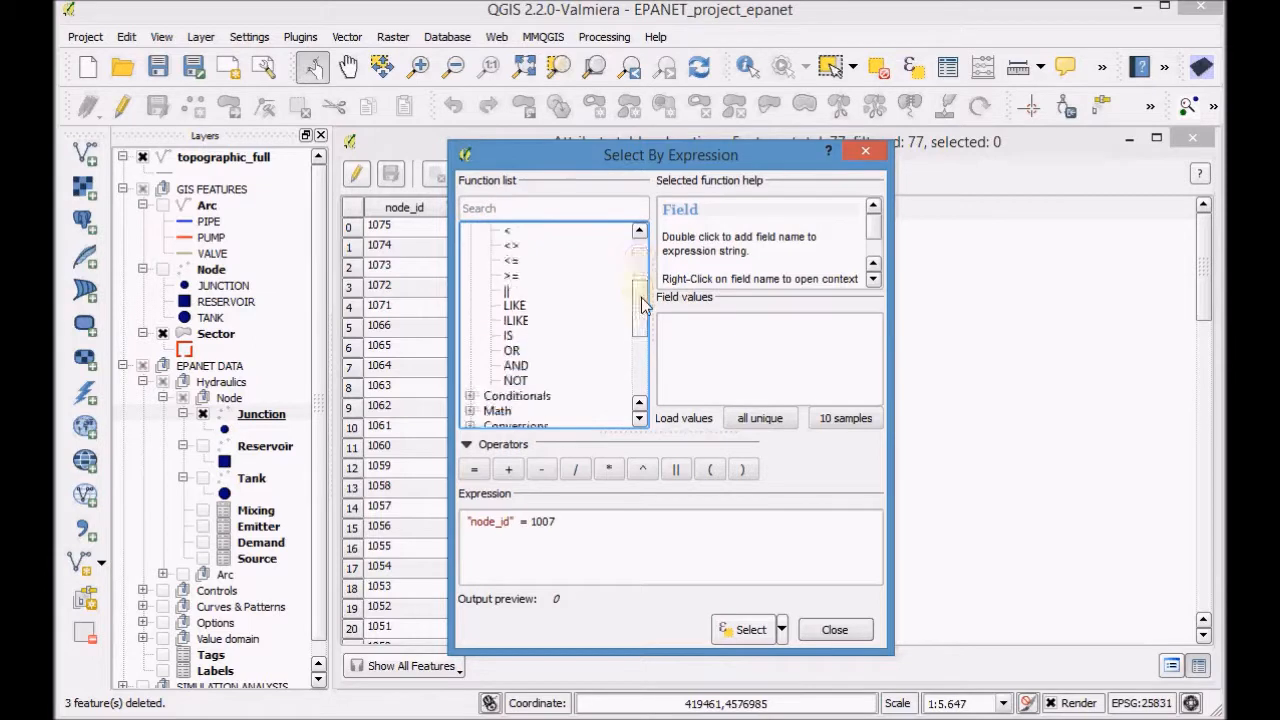
{"action": "left_click", "coordinate": [512, 350]}
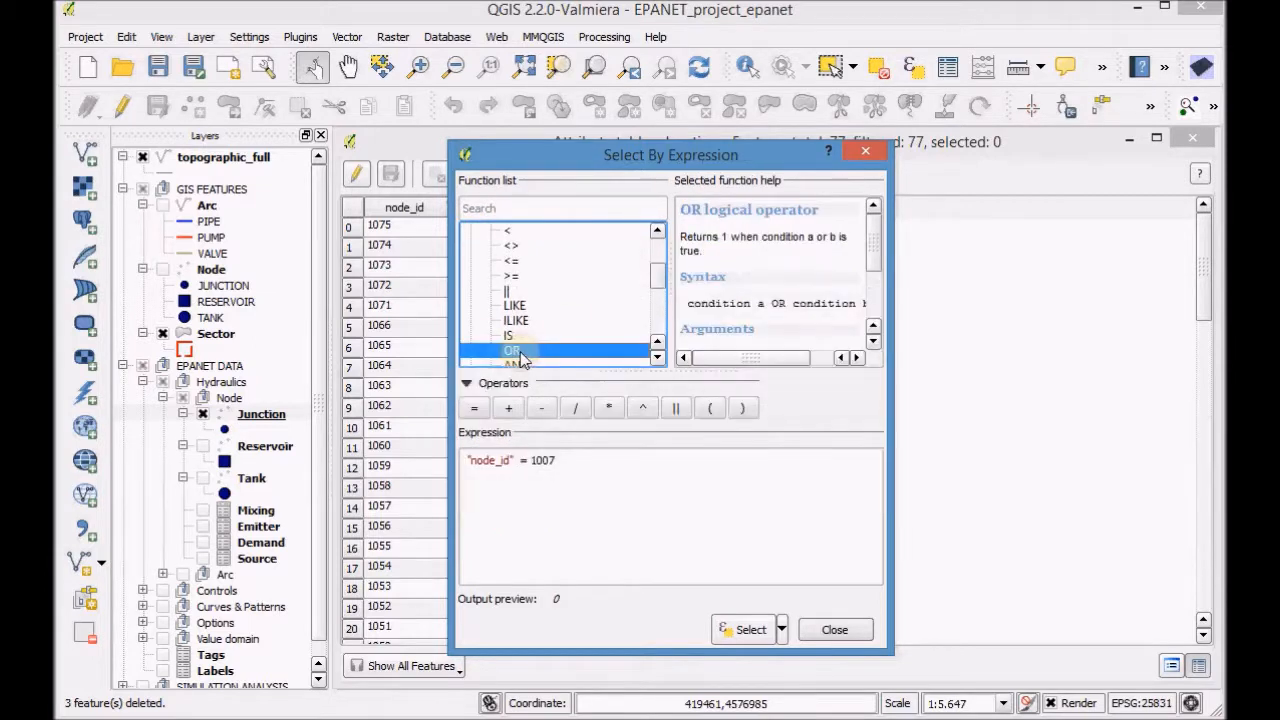
{"action": "double_click", "coordinate": [512, 350]}
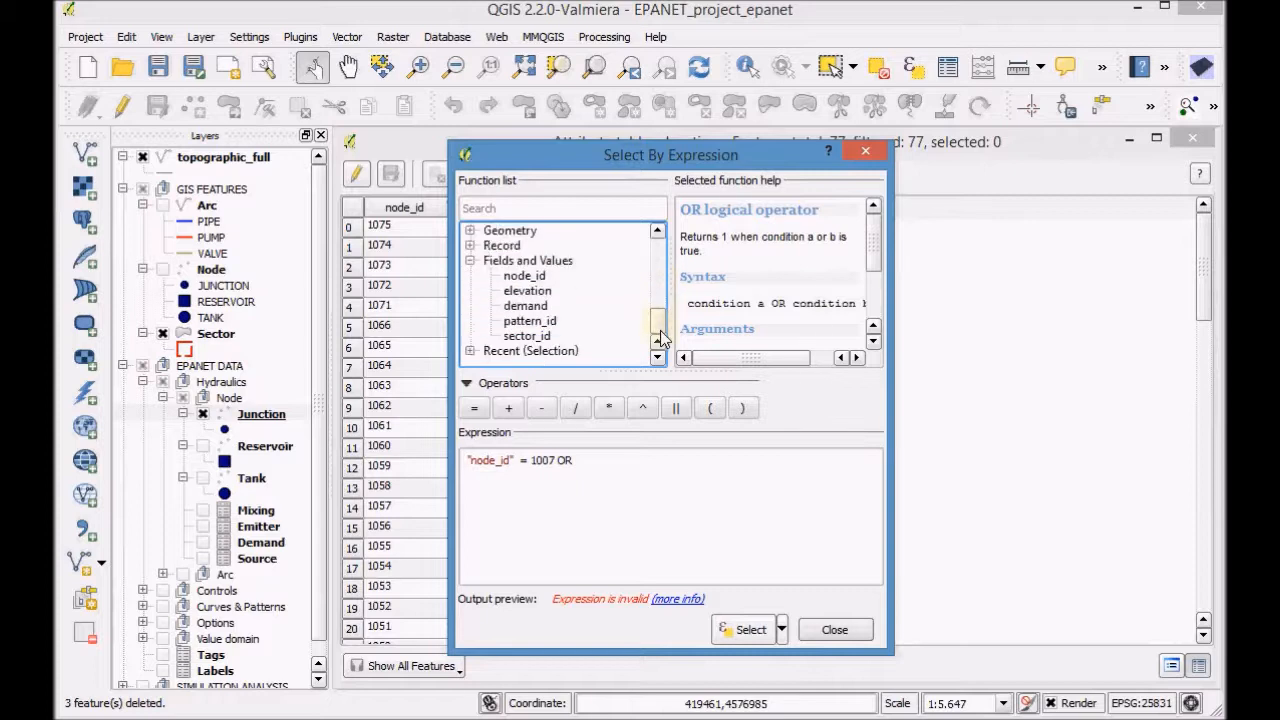
Step: Complete the expression with "node_id" = 1058 and select the 2 matching junctions
{"action": "left_click", "coordinate": [524, 335]}
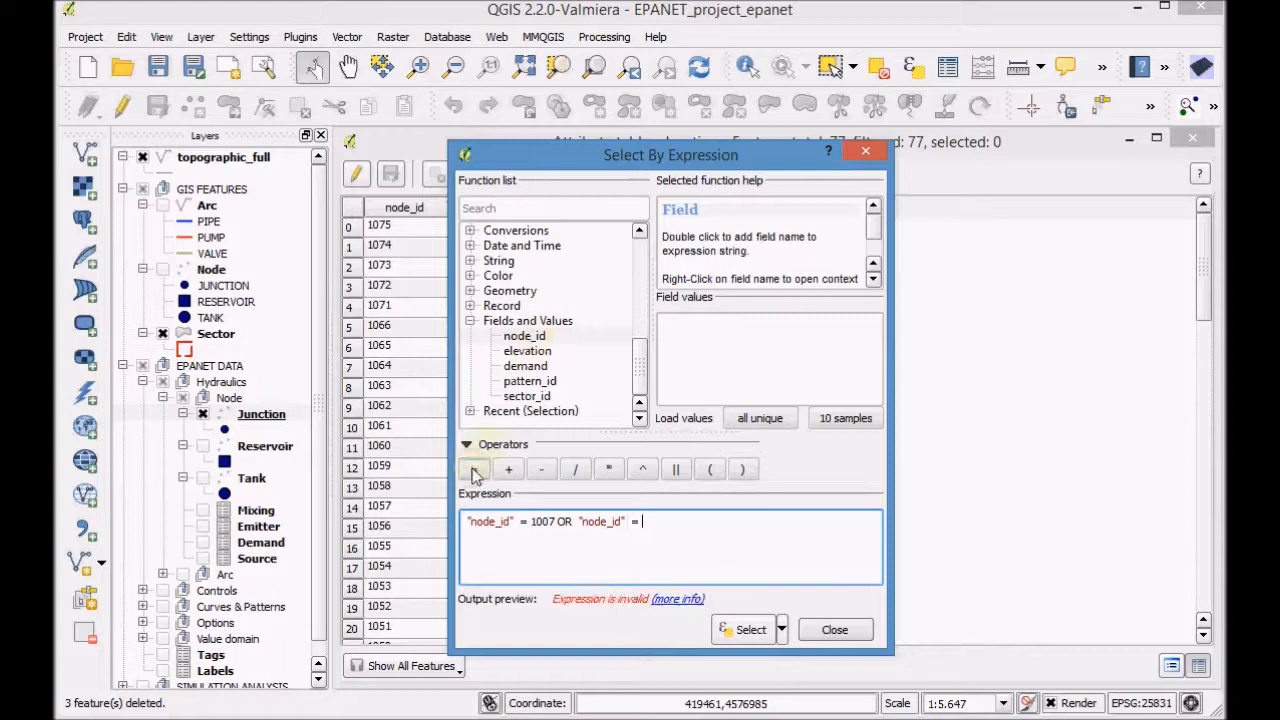
{"action": "type", "text": "1058"}
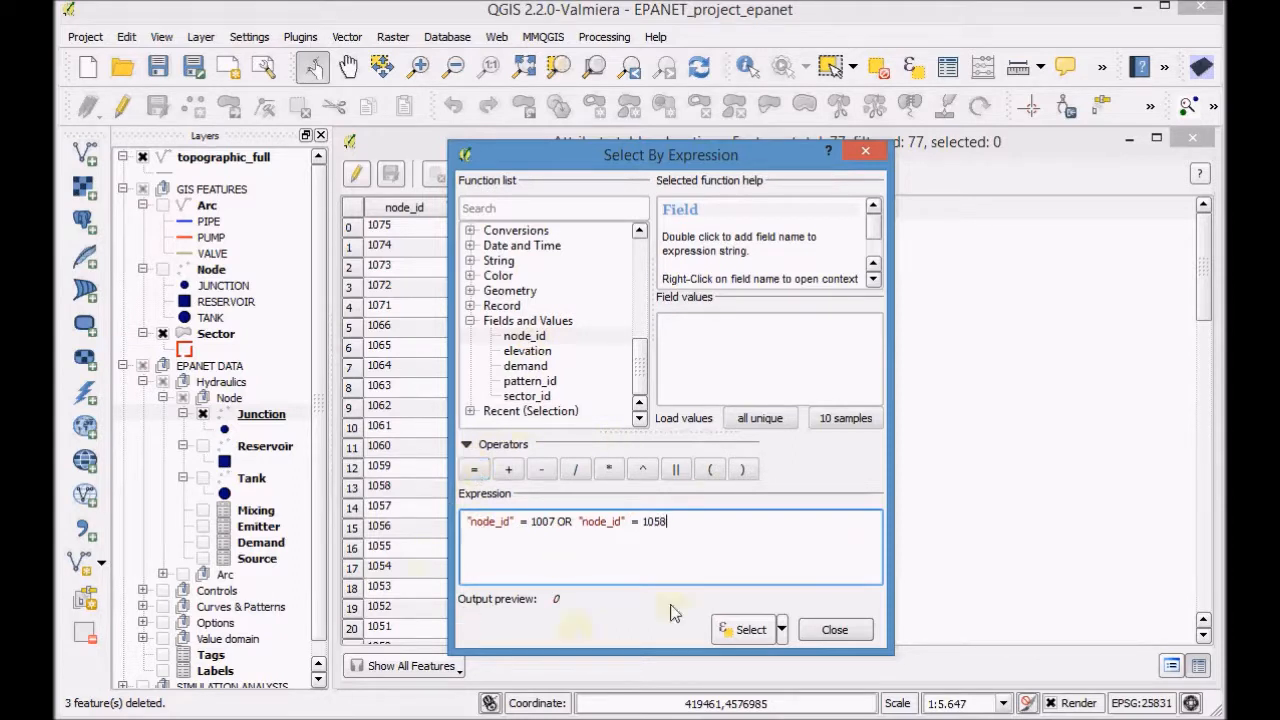
{"action": "left_click", "coordinate": [781, 629]}
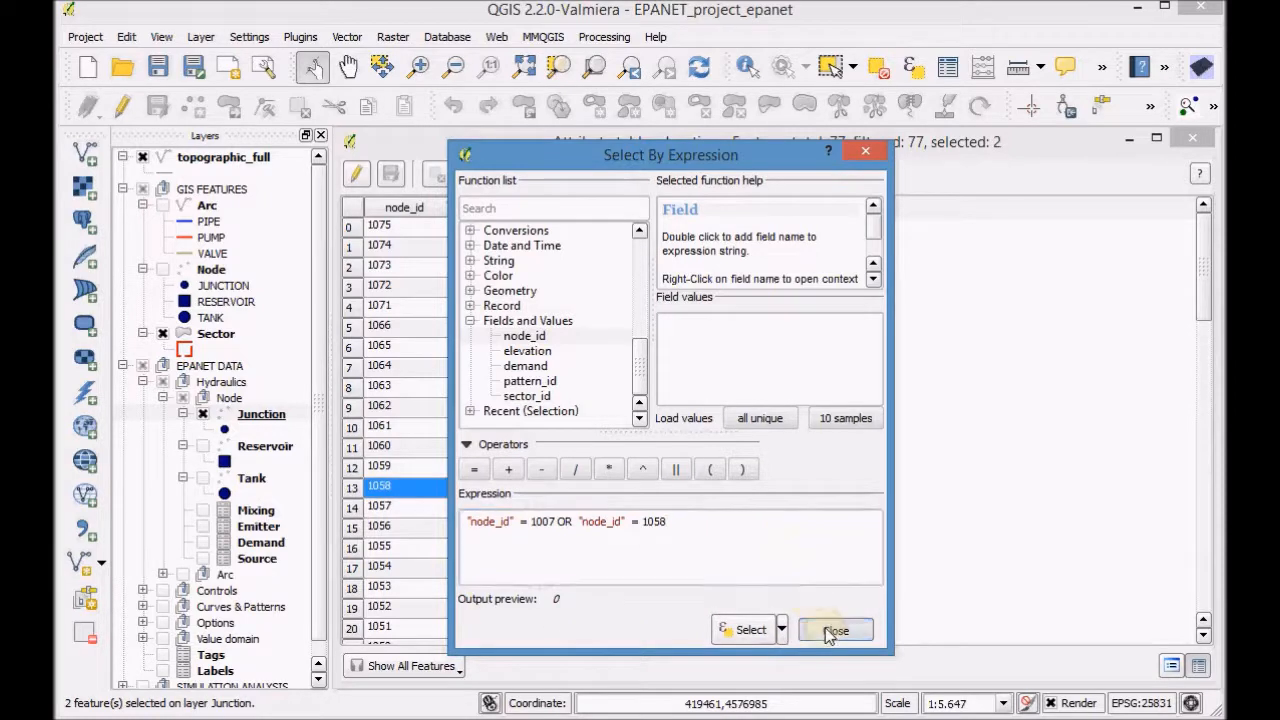
Step: Dismiss the expression window, view the selected junctions on top, and close the attribute table
{"action": "left_click", "coordinate": [836, 630]}
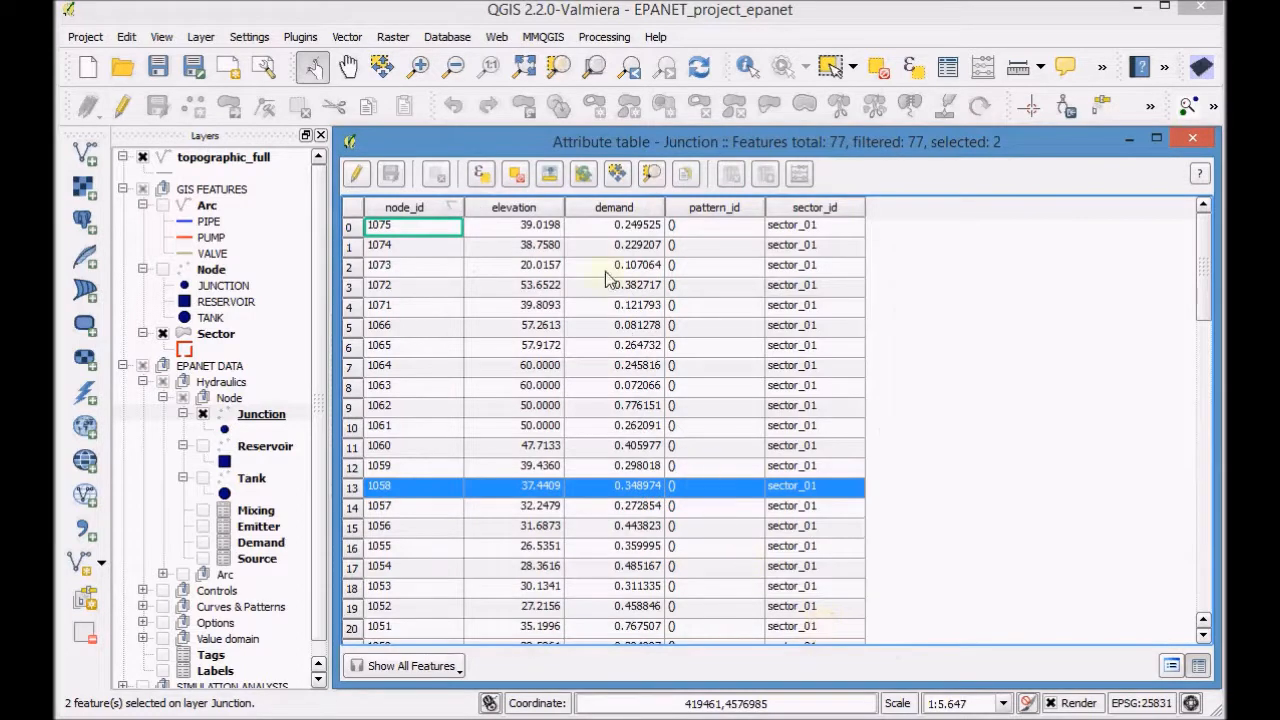
{"action": "left_click", "coordinate": [549, 174]}
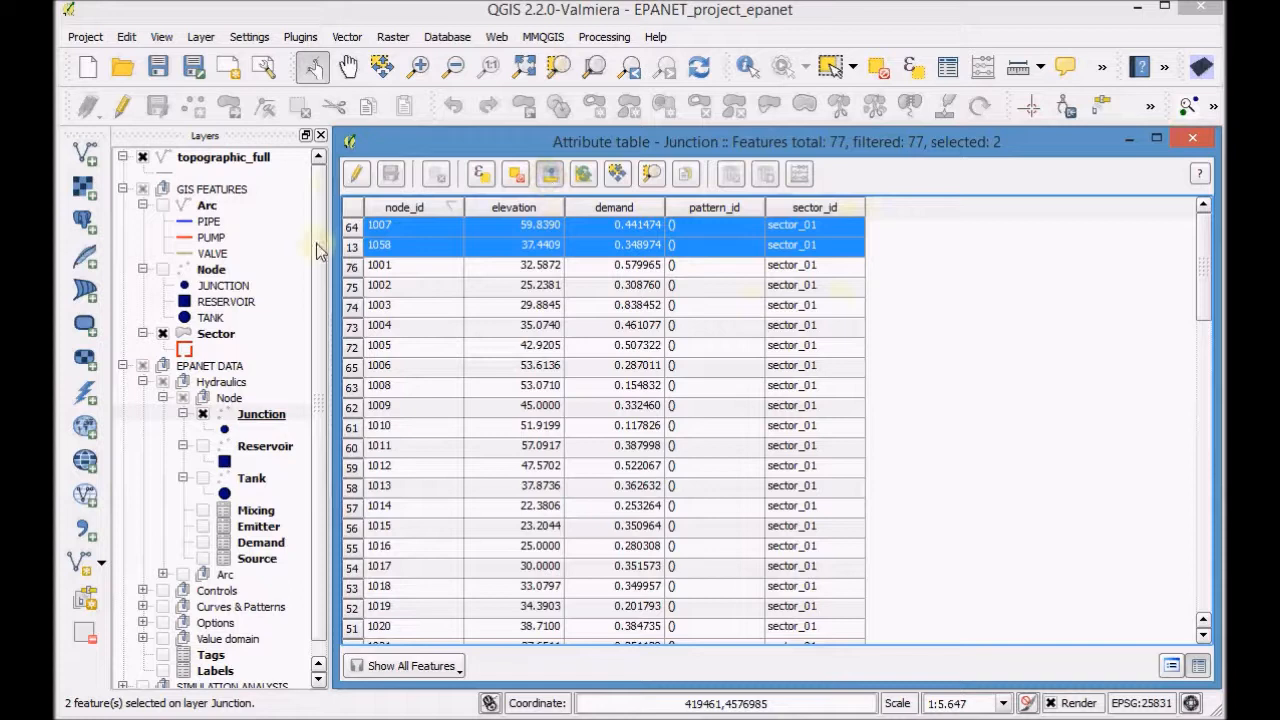
{"action": "mouse_move", "coordinate": [1057, 223]}
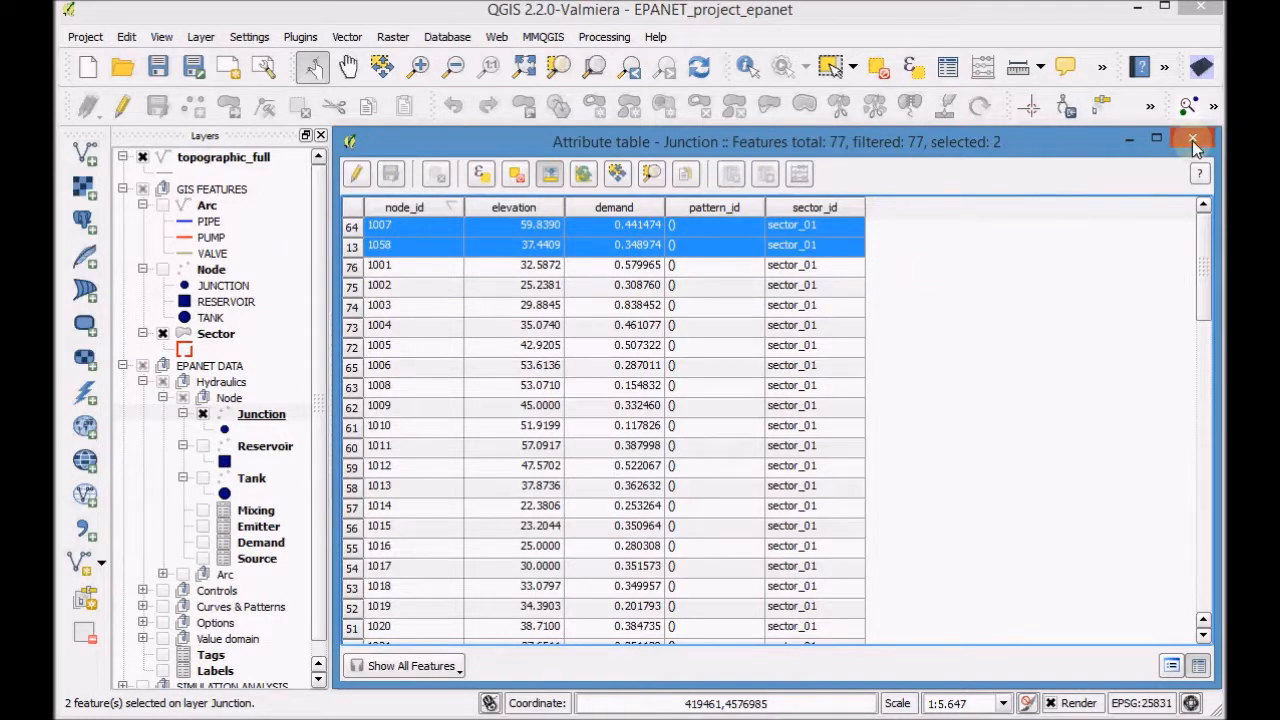
{"action": "left_click", "coordinate": [1193, 138]}
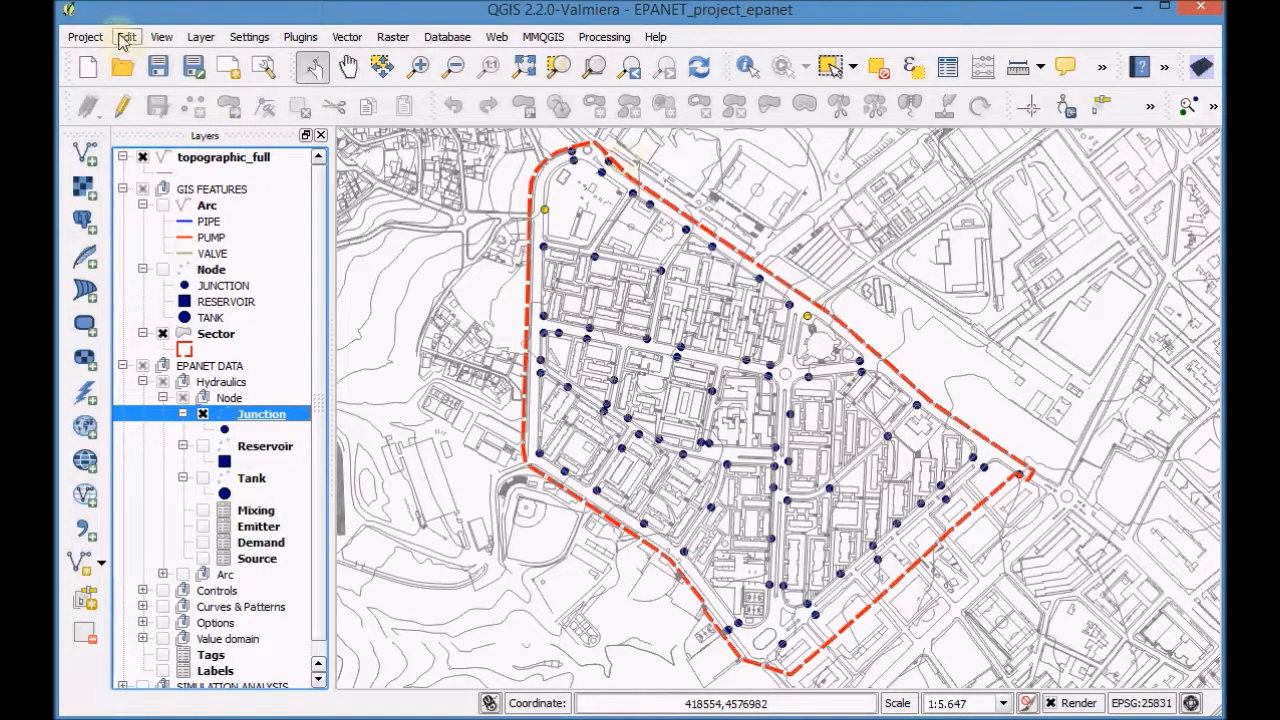
Step: Copy the selected junctions, paste them into the Demand layer in edit mode, and launch the field calculator
{"action": "left_click", "coordinate": [127, 37]}
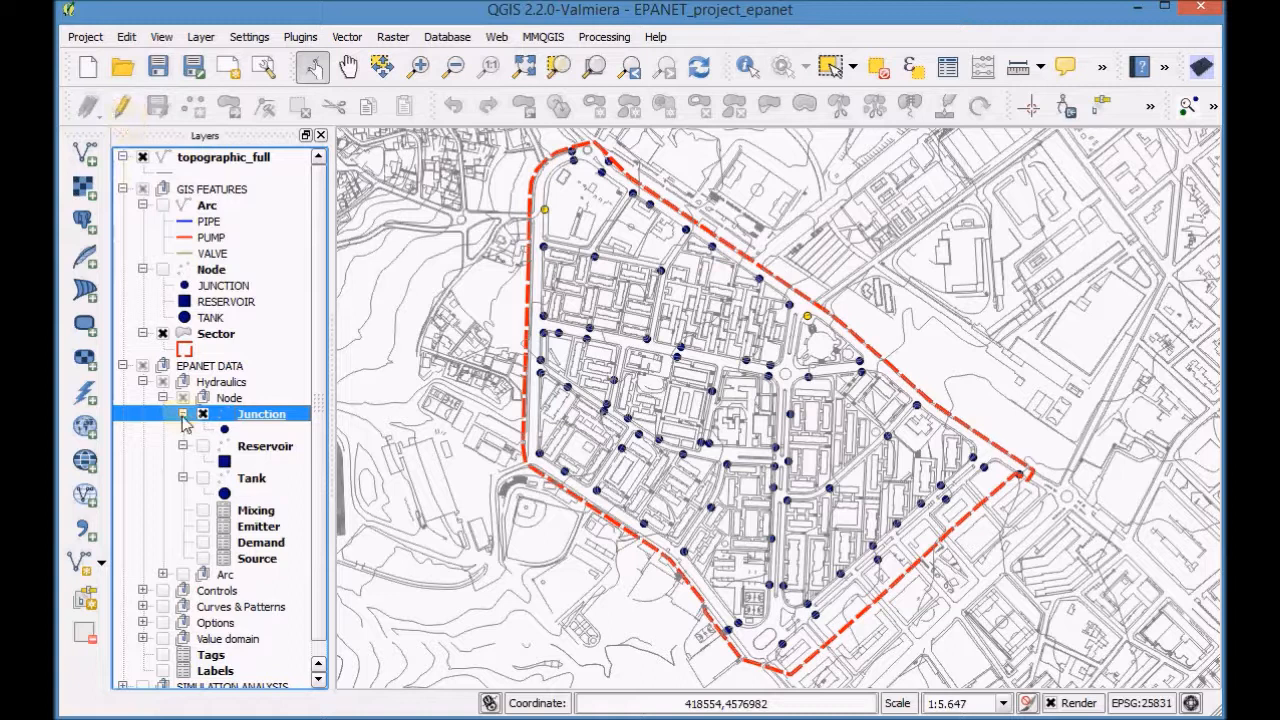
{"action": "left_click", "coordinate": [261, 542]}
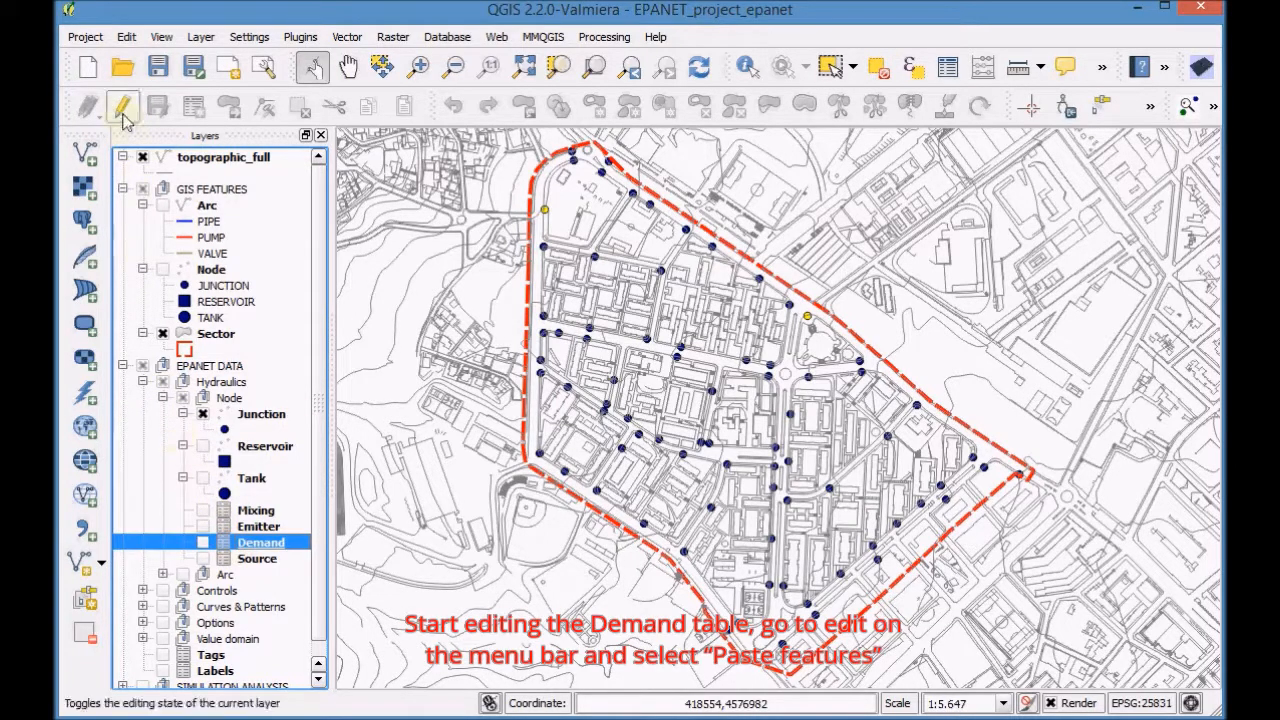
{"action": "left_click", "coordinate": [122, 107]}
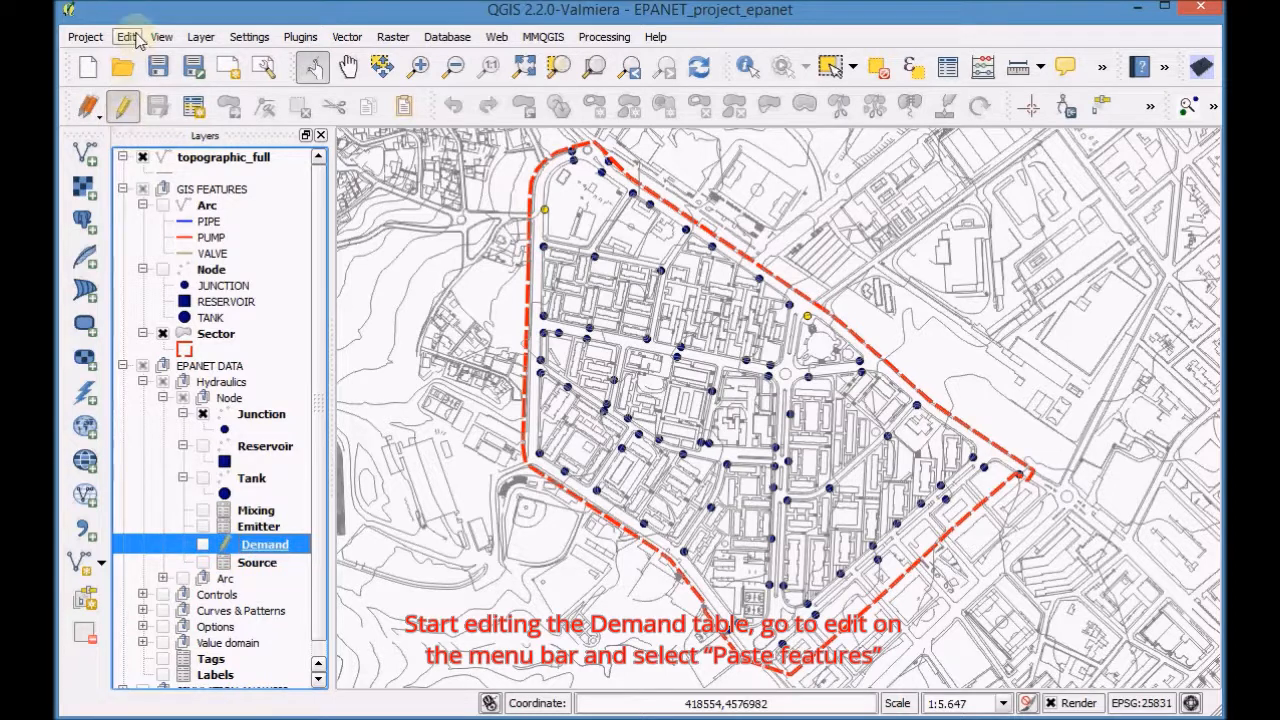
{"action": "left_click", "coordinate": [126, 37]}
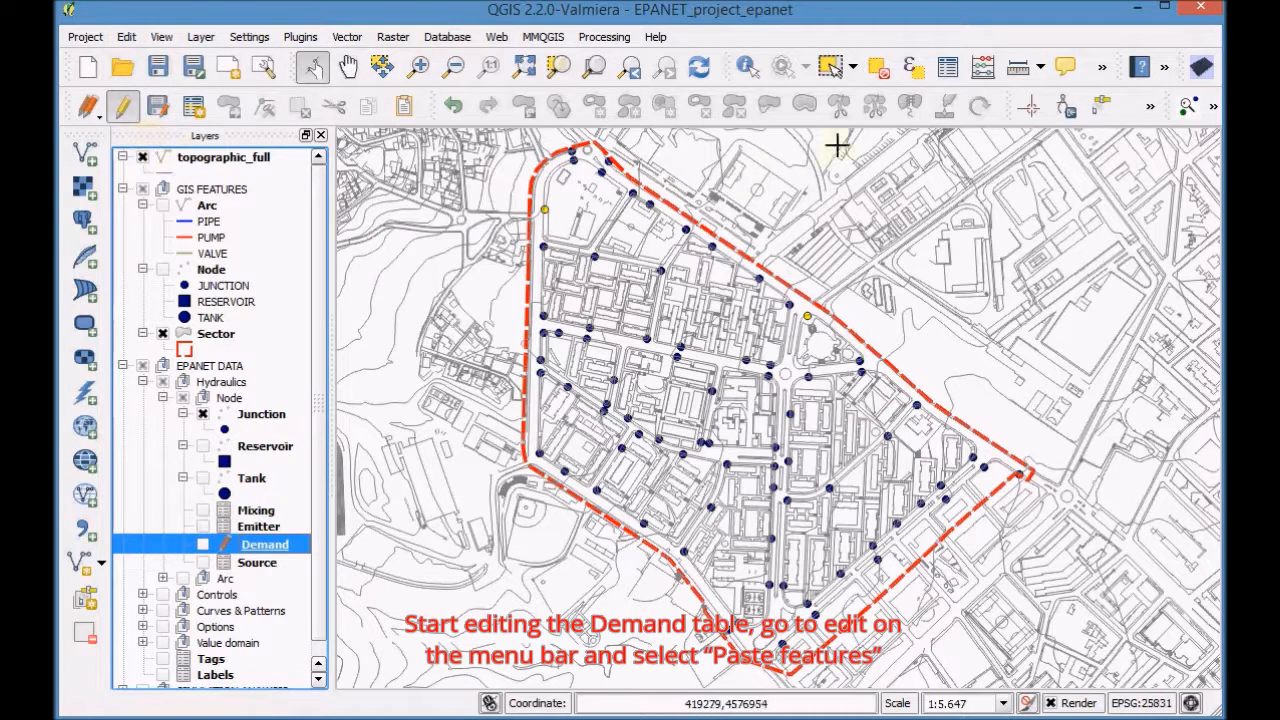
{"action": "left_click", "coordinate": [947, 67]}
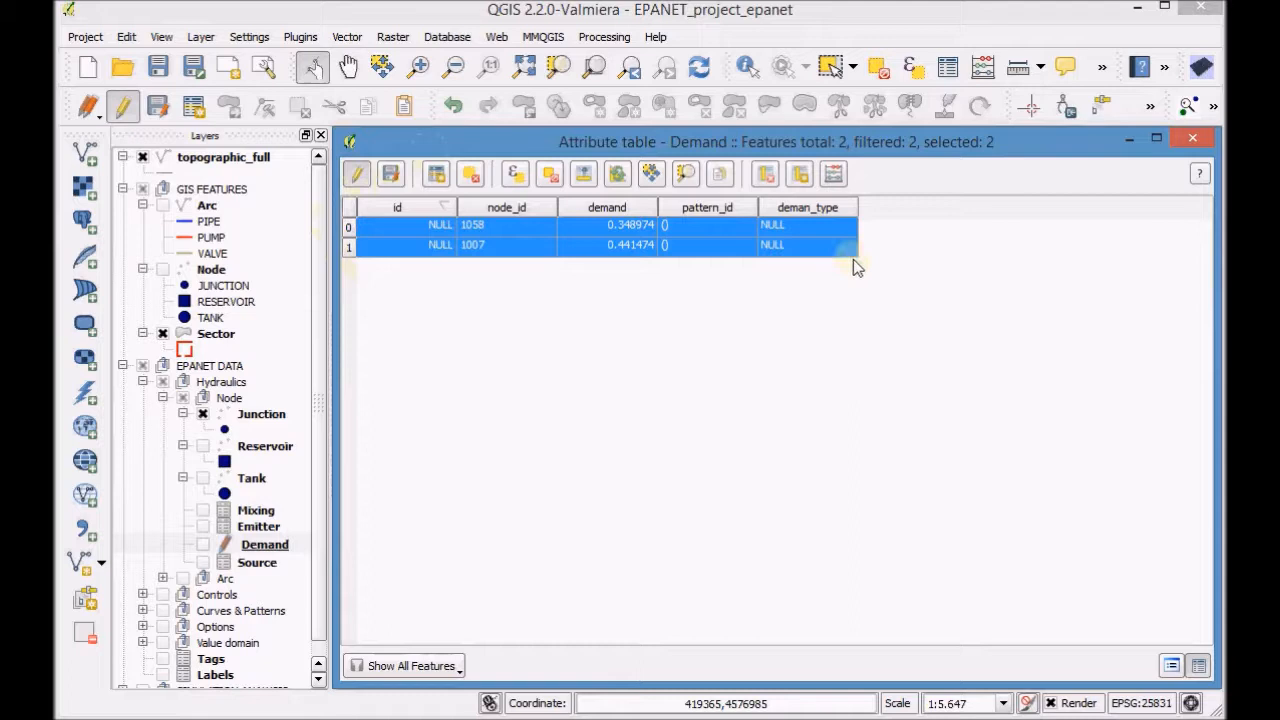
{"action": "mouse_move", "coordinate": [833, 174]}
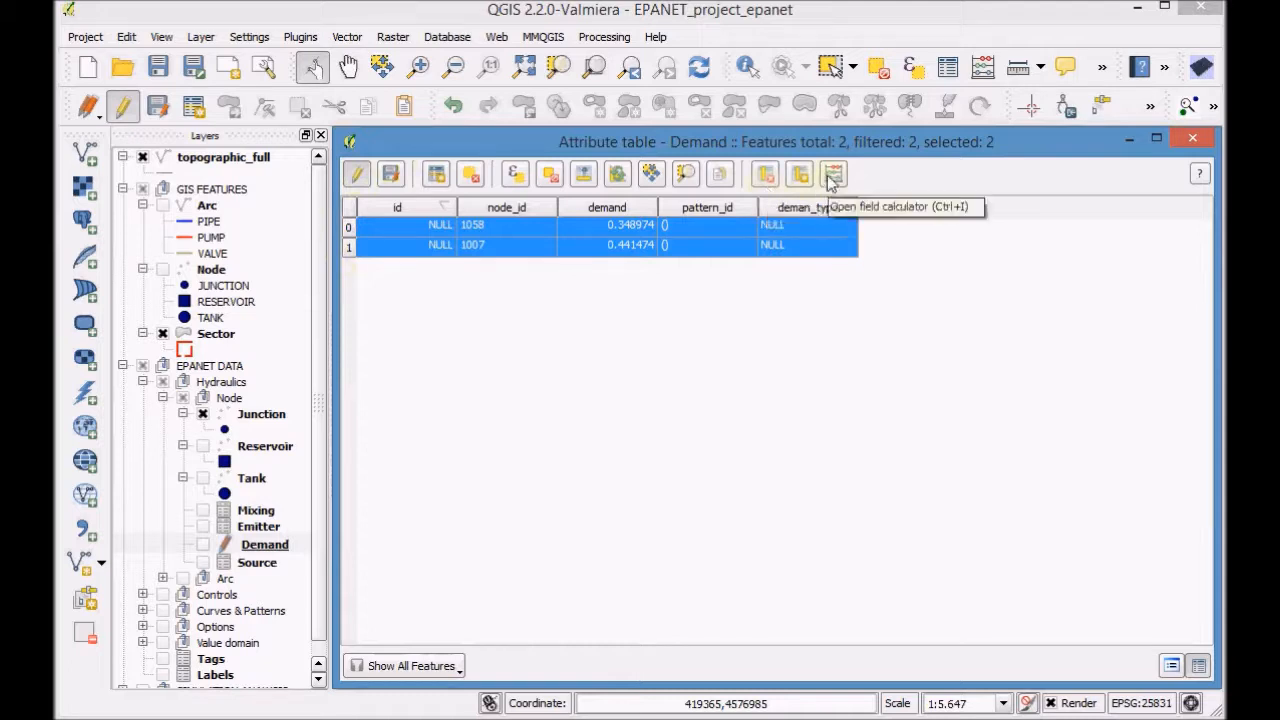
{"action": "left_click", "coordinate": [834, 174]}
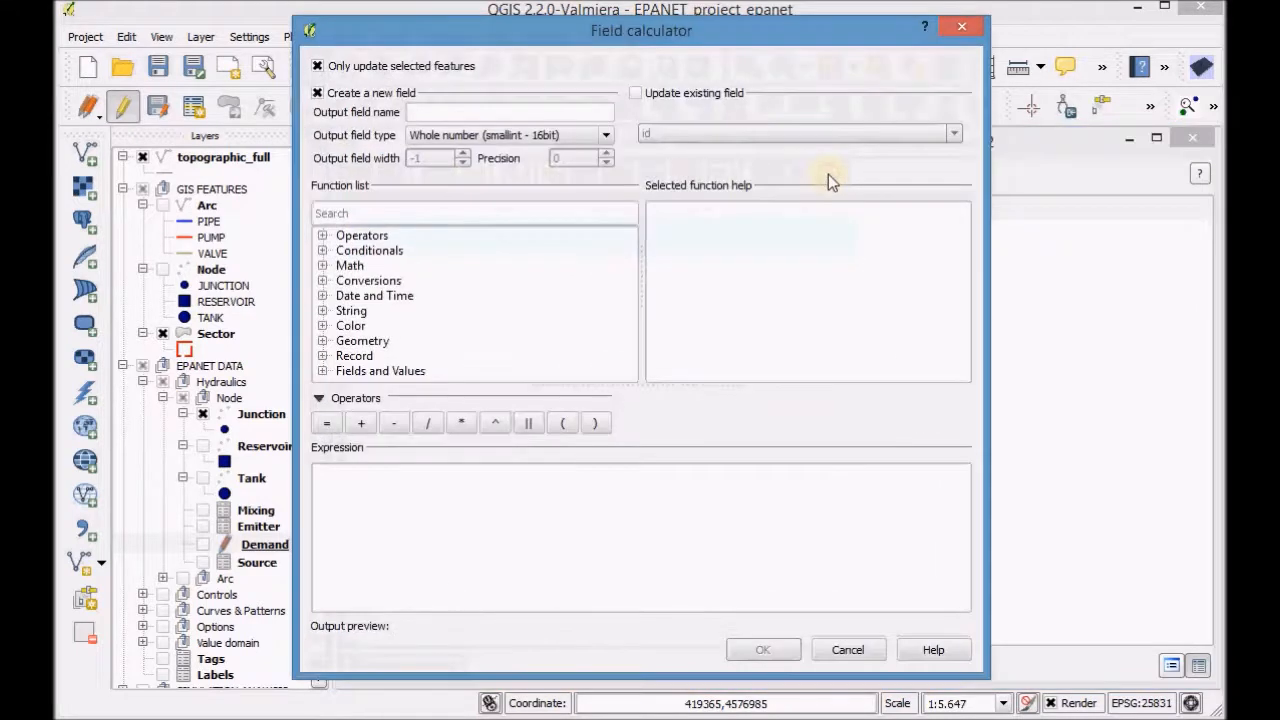
Step: Update the existing id field with the $rownum expression so the rows get ids 1 and 2
{"action": "left_click", "coordinate": [635, 92]}
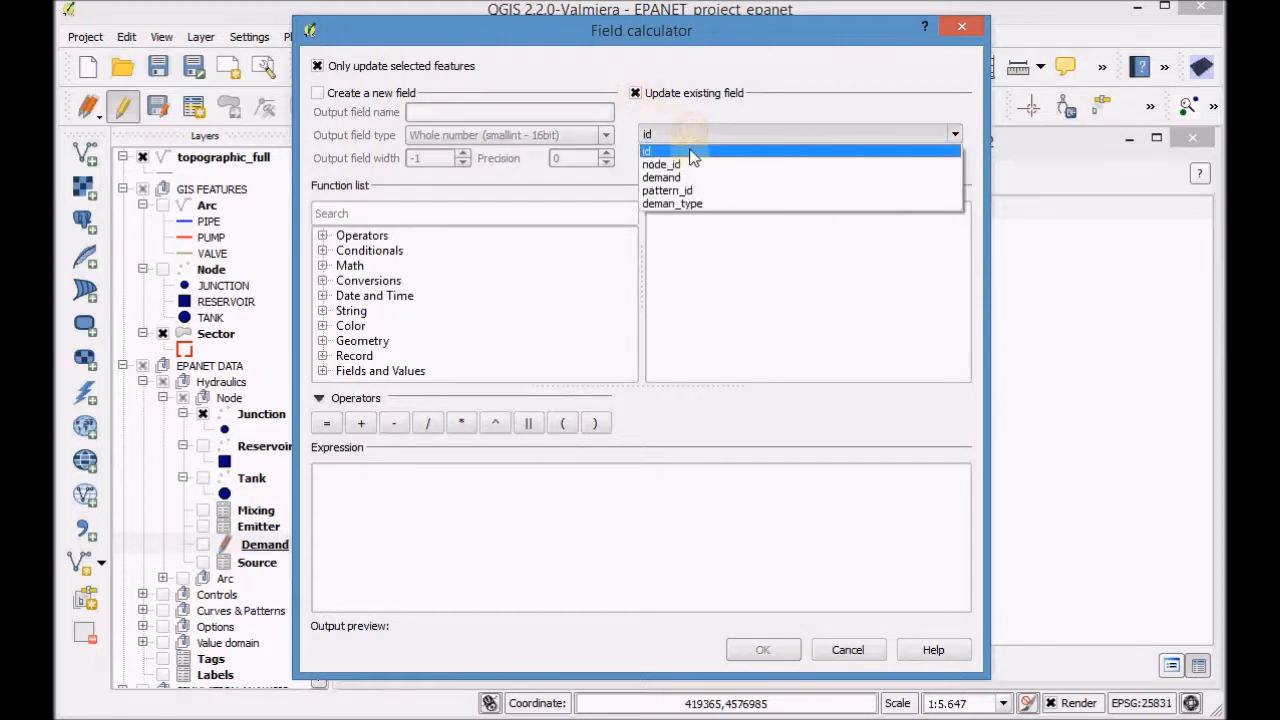
{"action": "left_click", "coordinate": [660, 151]}
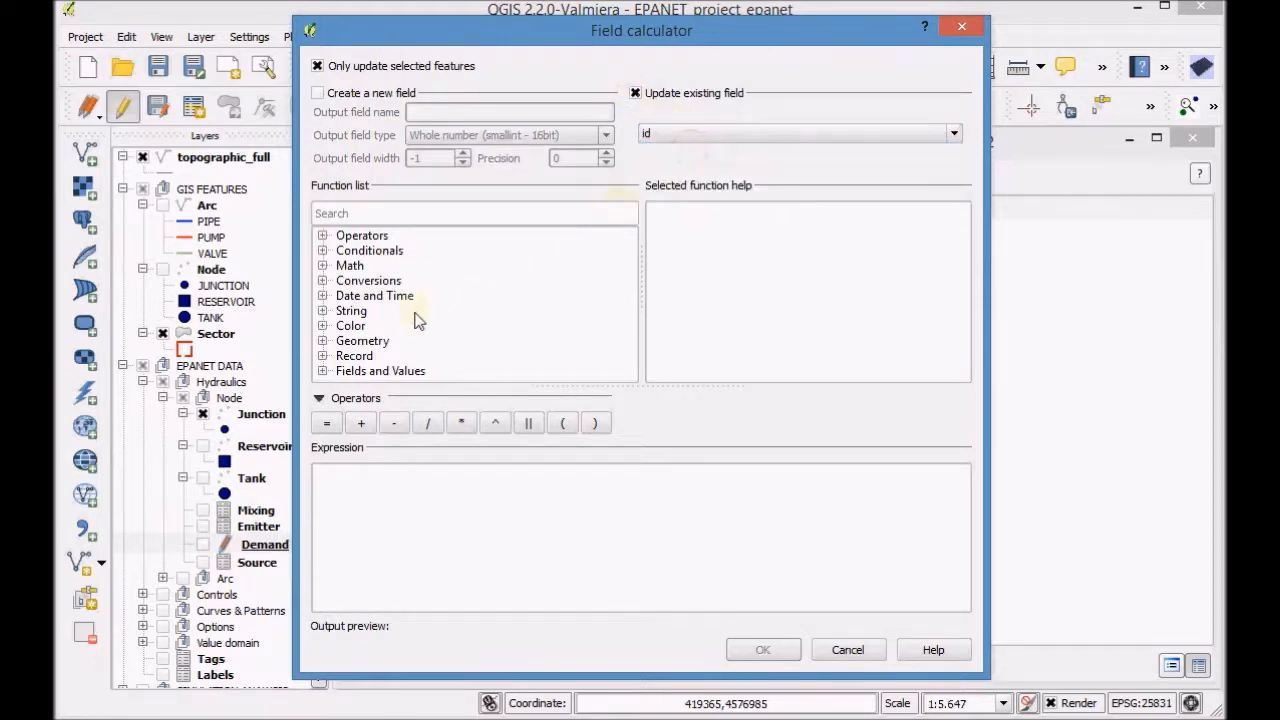
{"action": "left_click", "coordinate": [323, 356]}
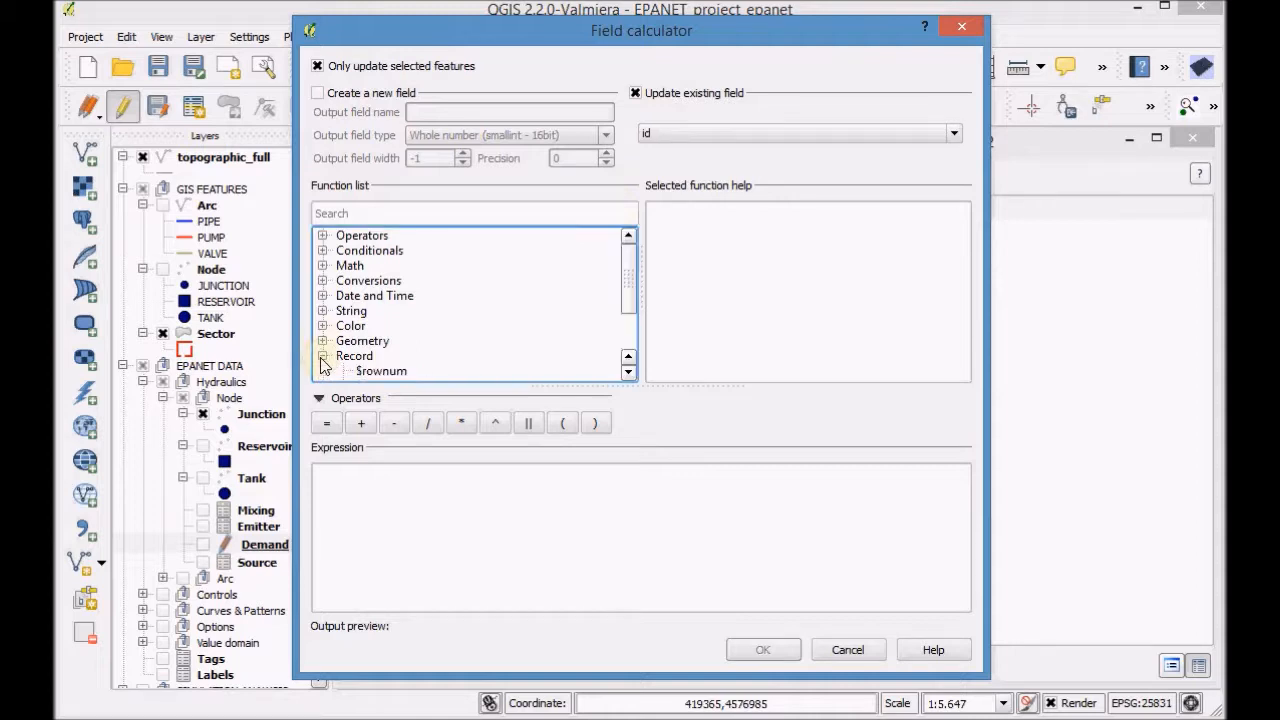
{"action": "mouse_move", "coordinate": [613, 307]}
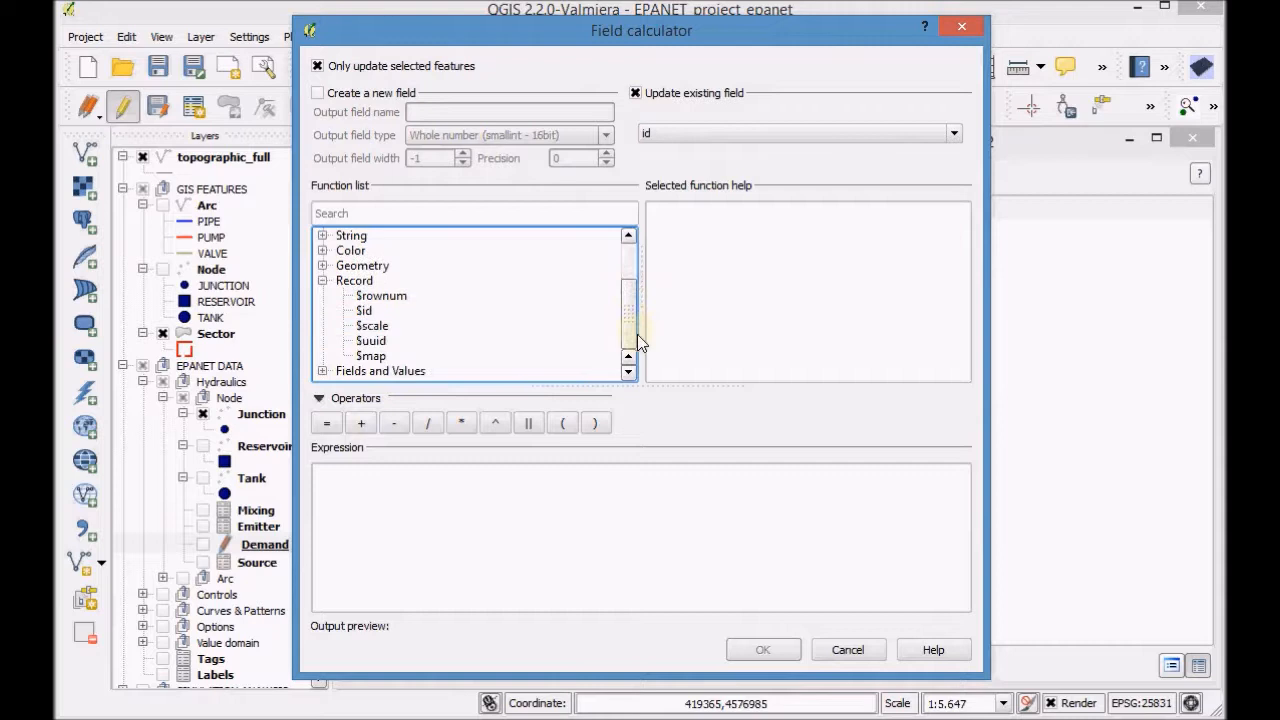
{"action": "left_click", "coordinate": [381, 295]}
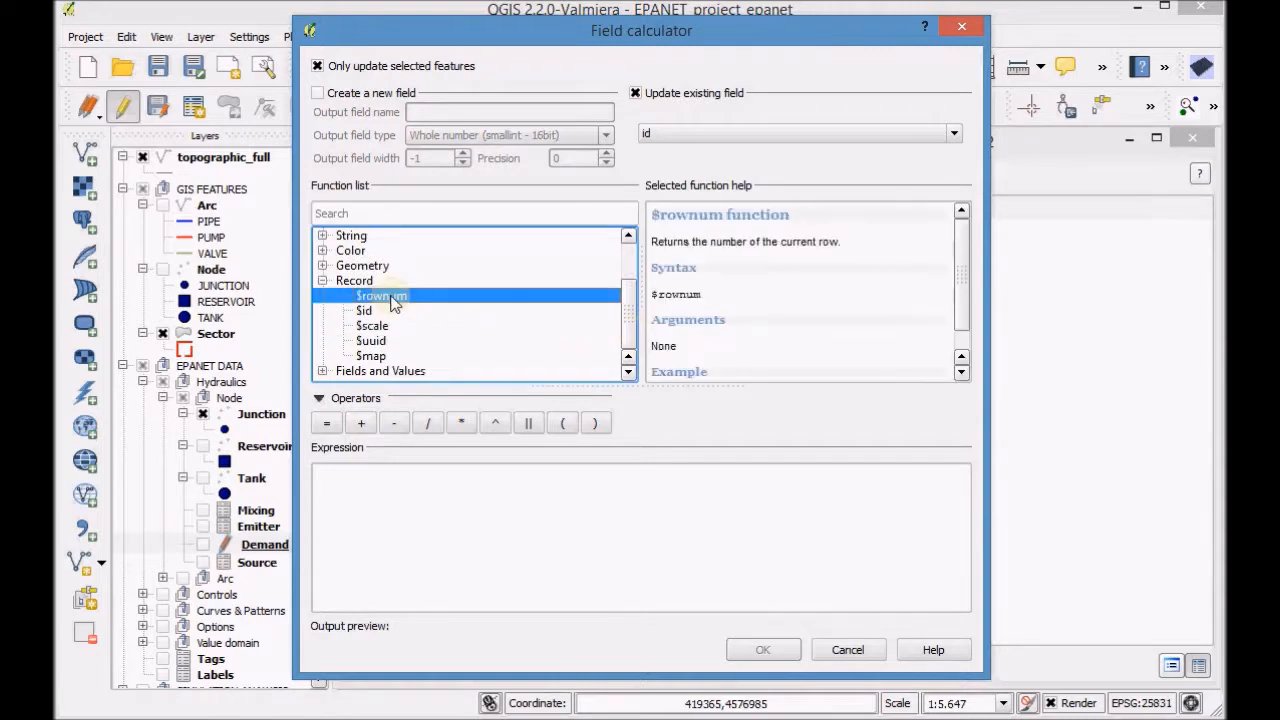
{"action": "double_click", "coordinate": [380, 295]}
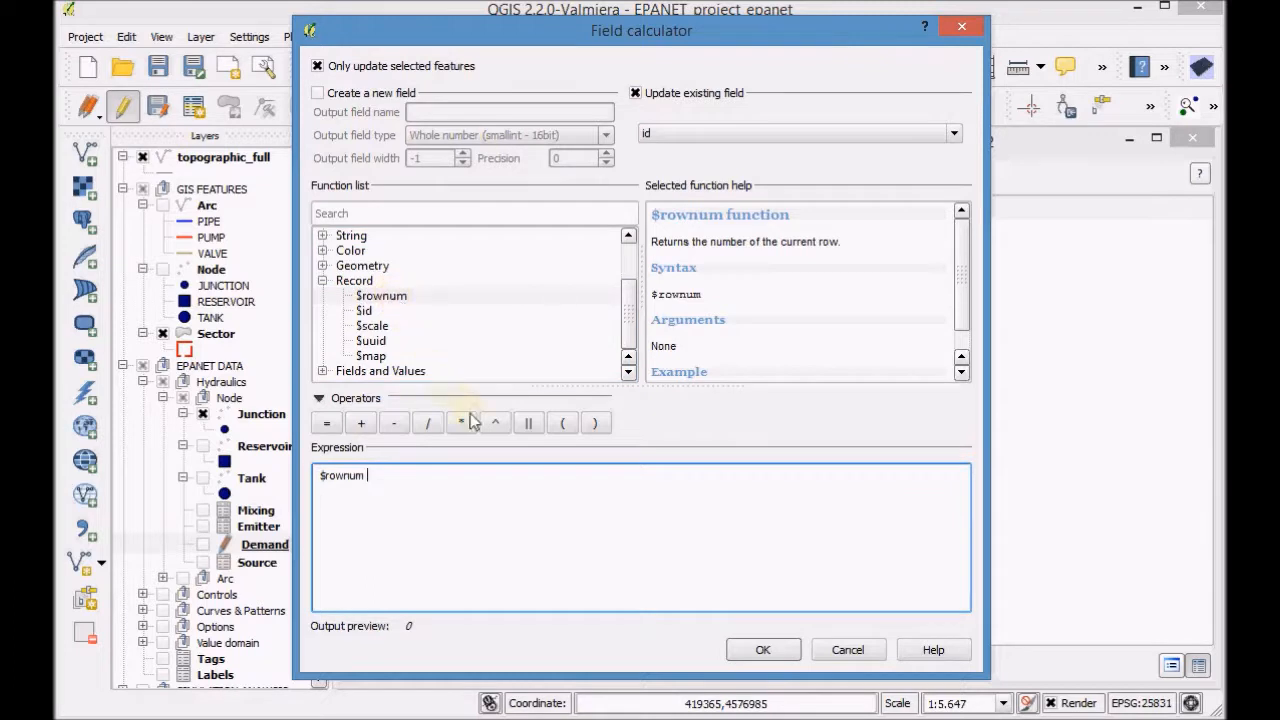
{"action": "mouse_move", "coordinate": [763, 649]}
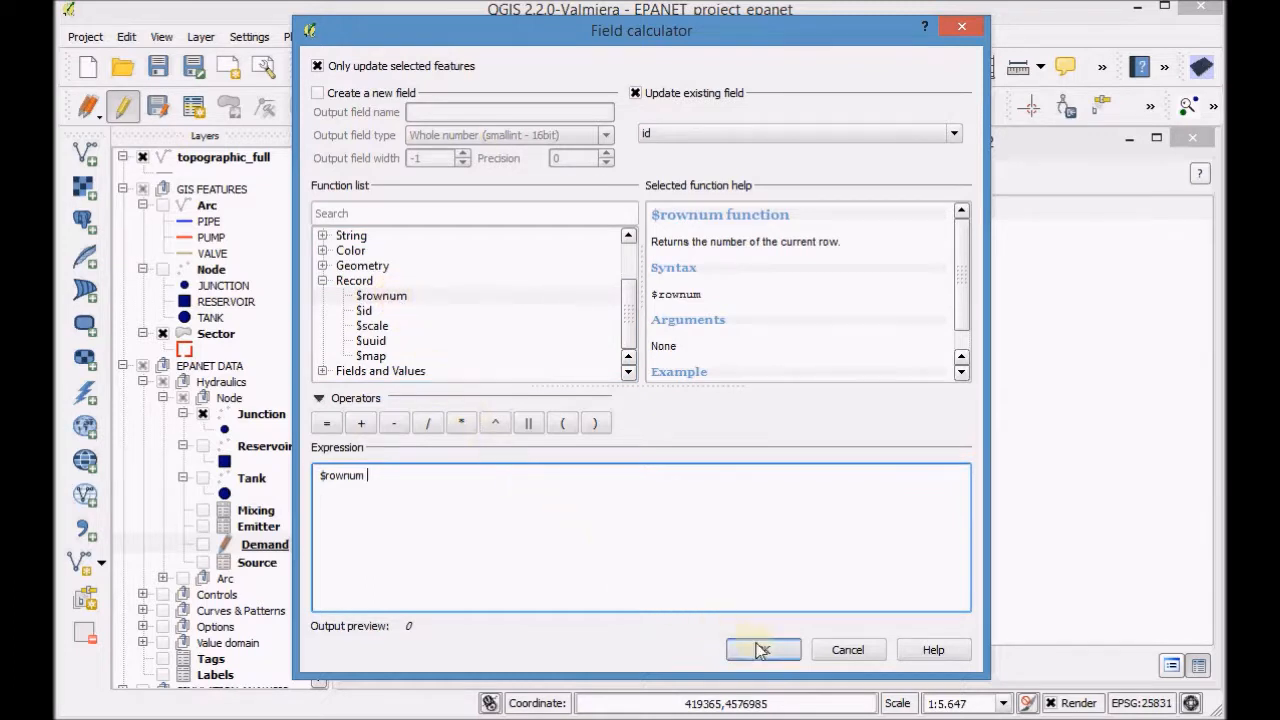
{"action": "left_click", "coordinate": [763, 649]}
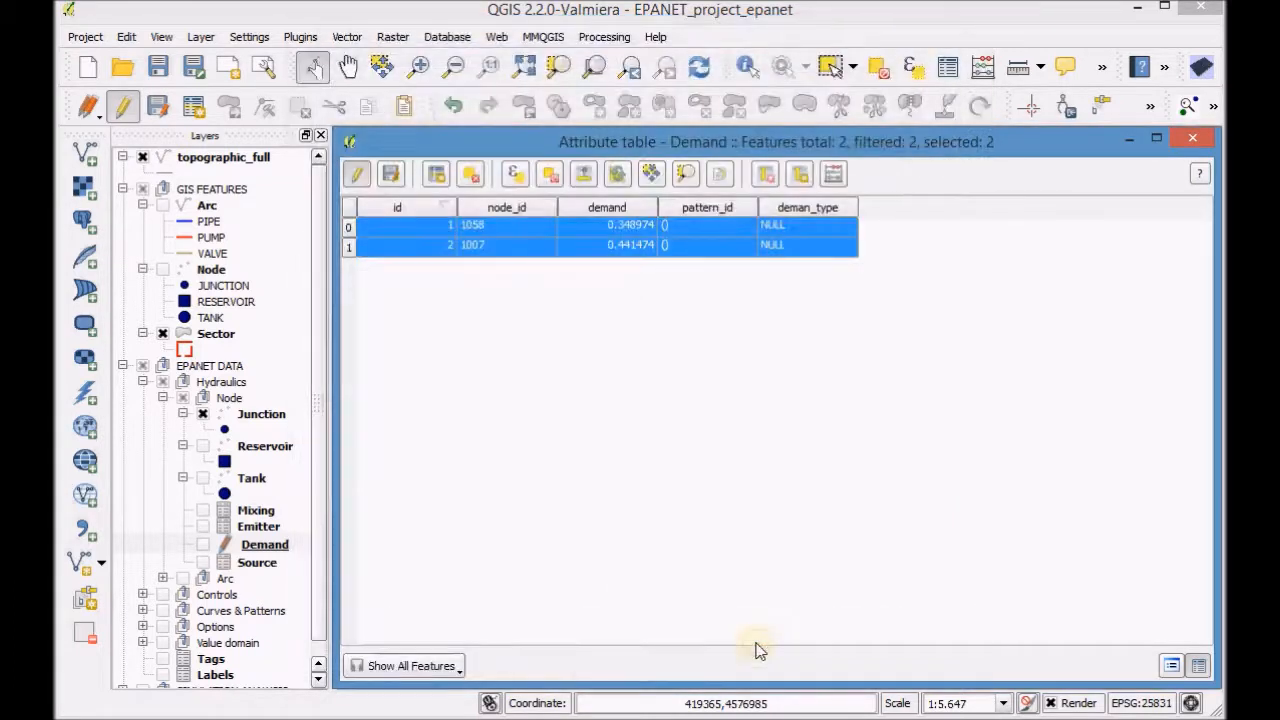
{"action": "mouse_move", "coordinate": [531, 288]}
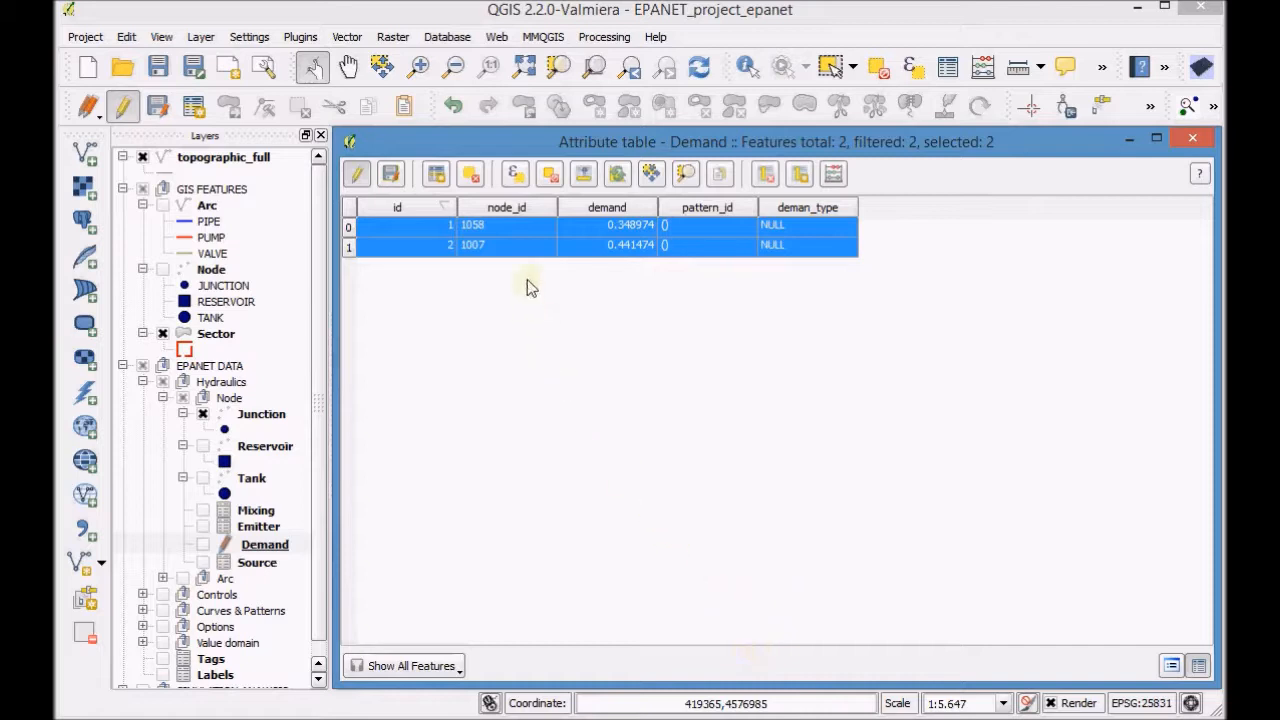
Step: Deselect the two Demand rows and start a new Demand record form
{"action": "left_click", "coordinate": [548, 174]}
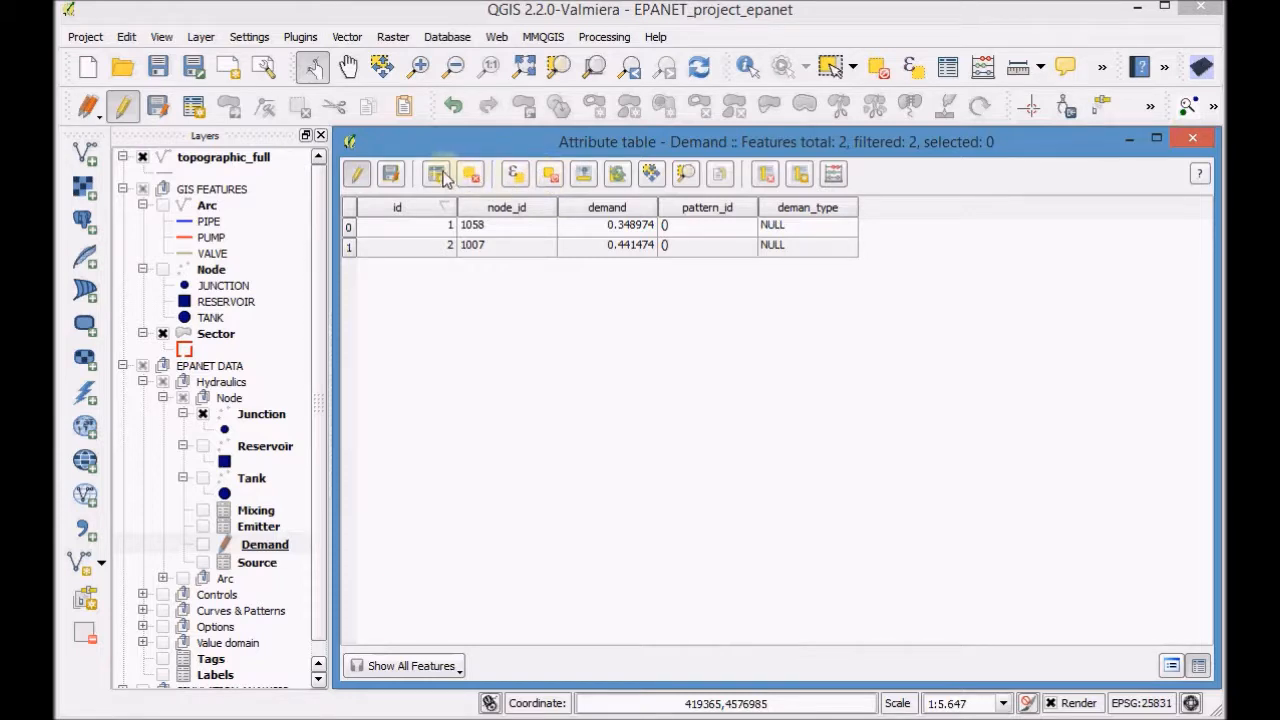
{"action": "left_click", "coordinate": [437, 174]}
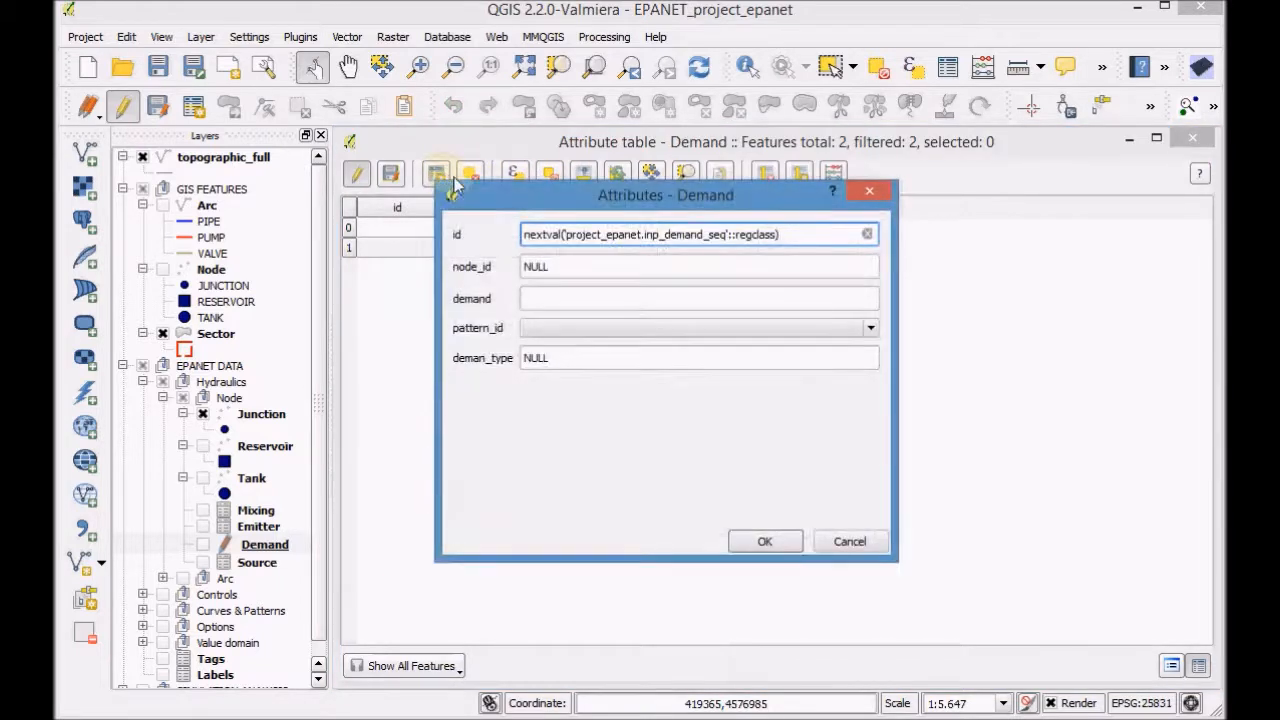
Step: Fill the new record with id 3, node 1007, demand 16.67, type ;Hydrant and confirm it
{"action": "triple_click", "coordinate": [650, 234]}
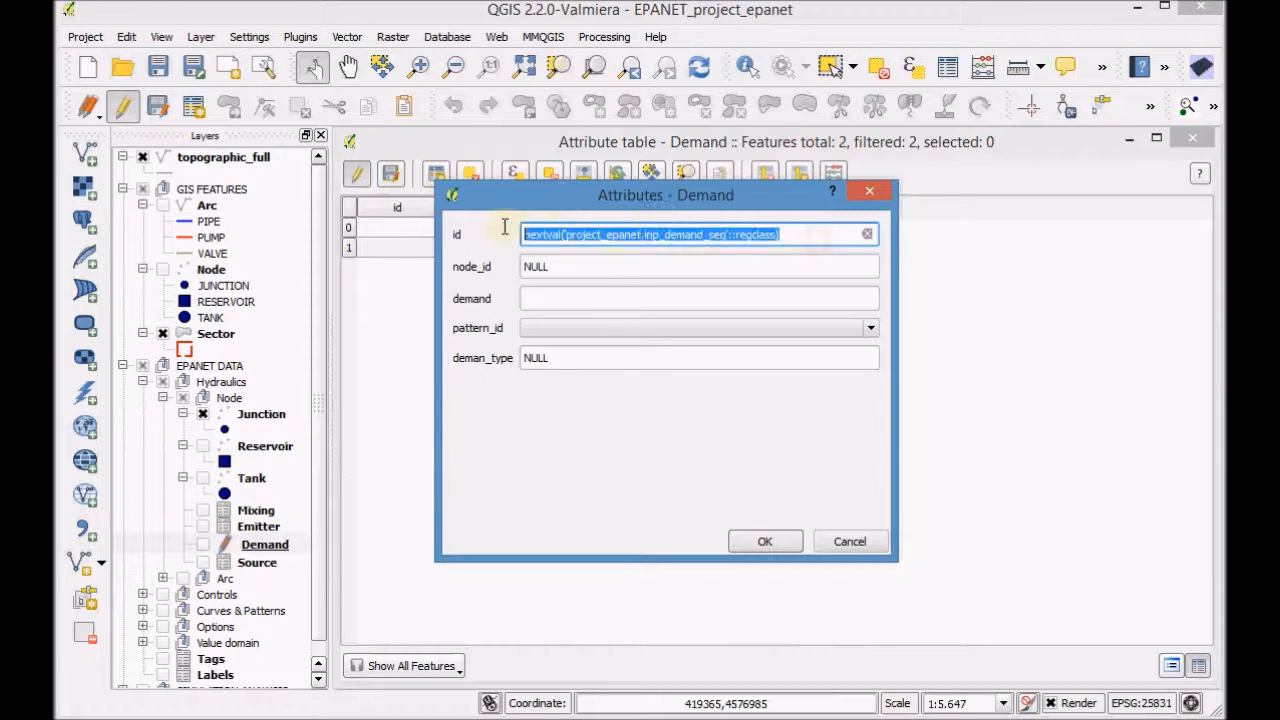
{"action": "type", "text": "3"}
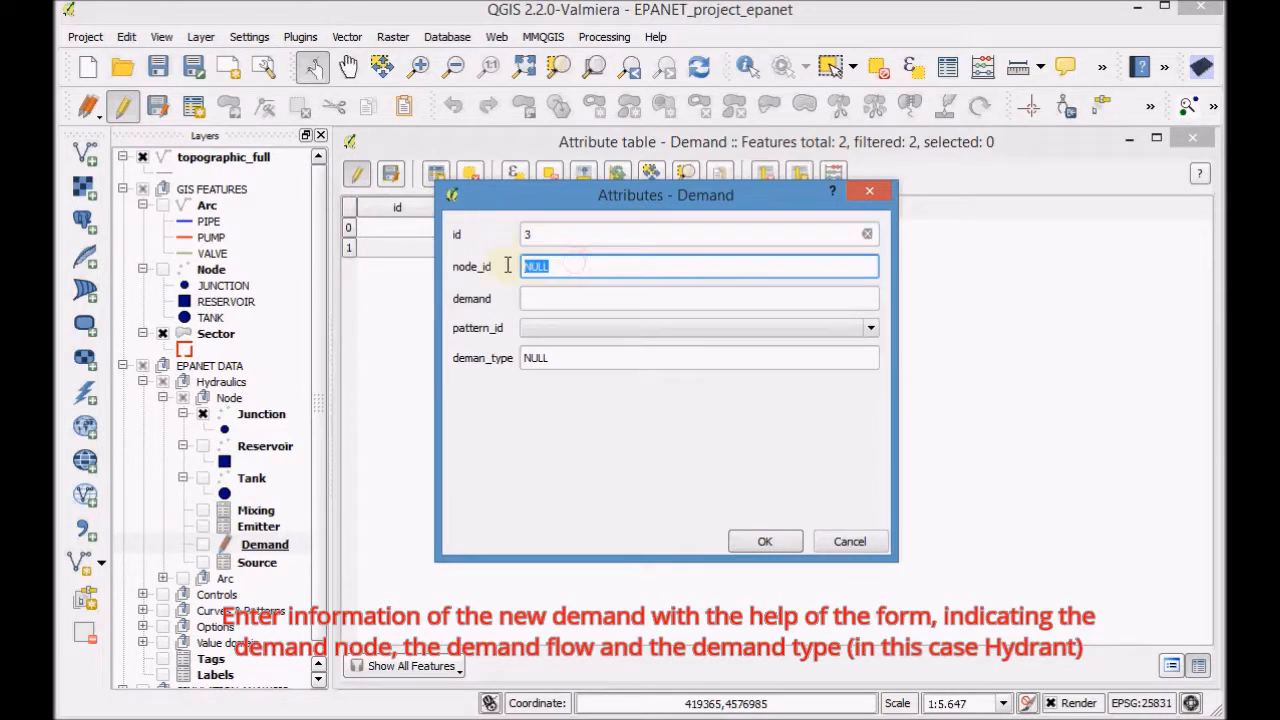
{"action": "type", "text": "1007"}
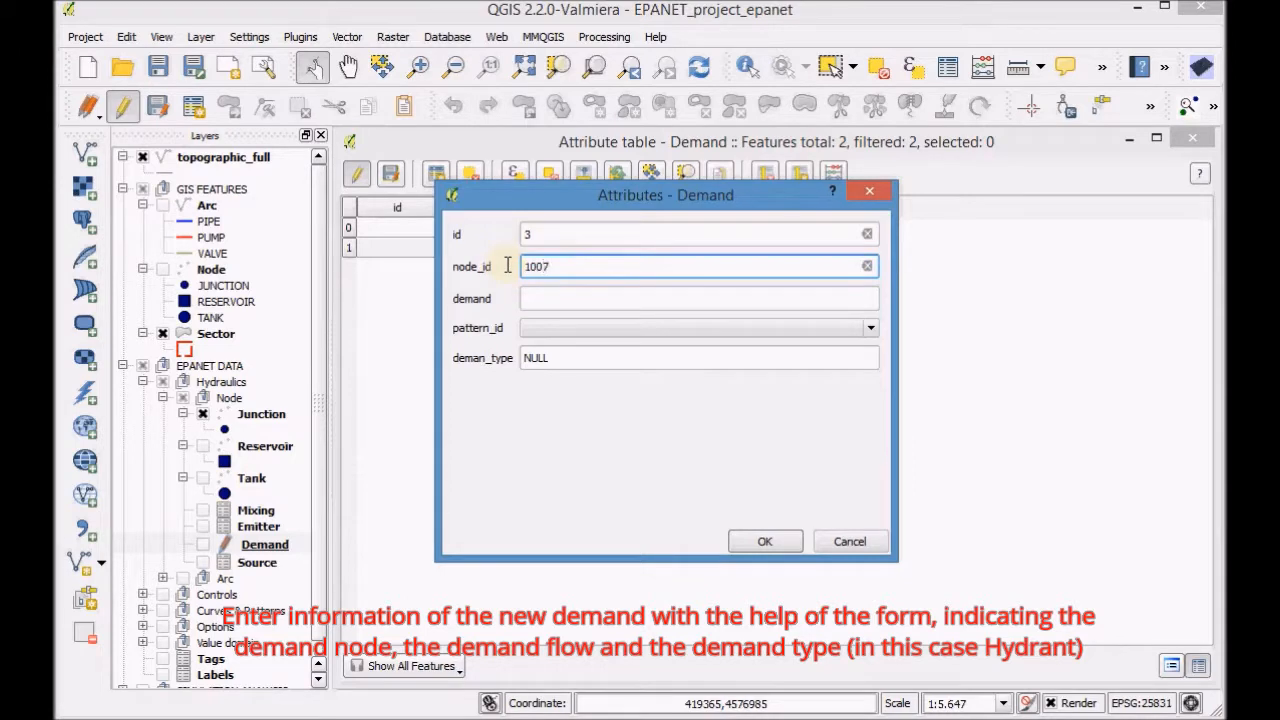
{"action": "type", "text": "1"}
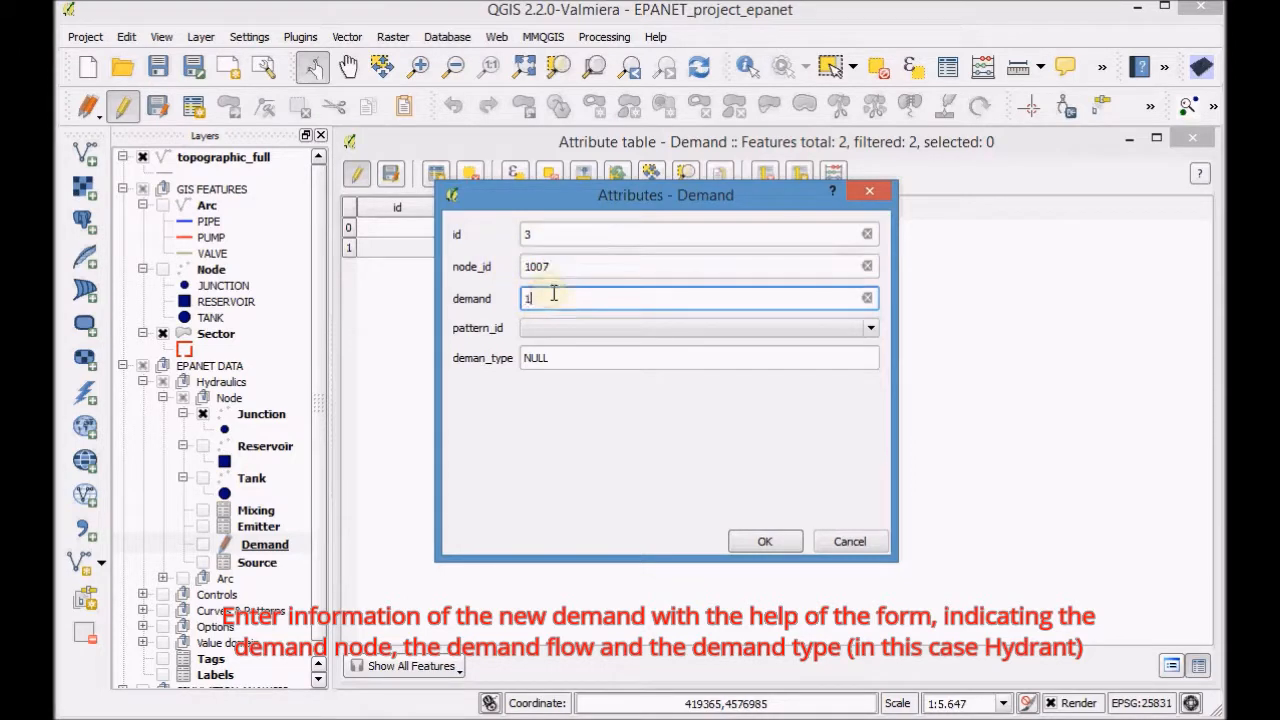
{"action": "type", "text": "16.67"}
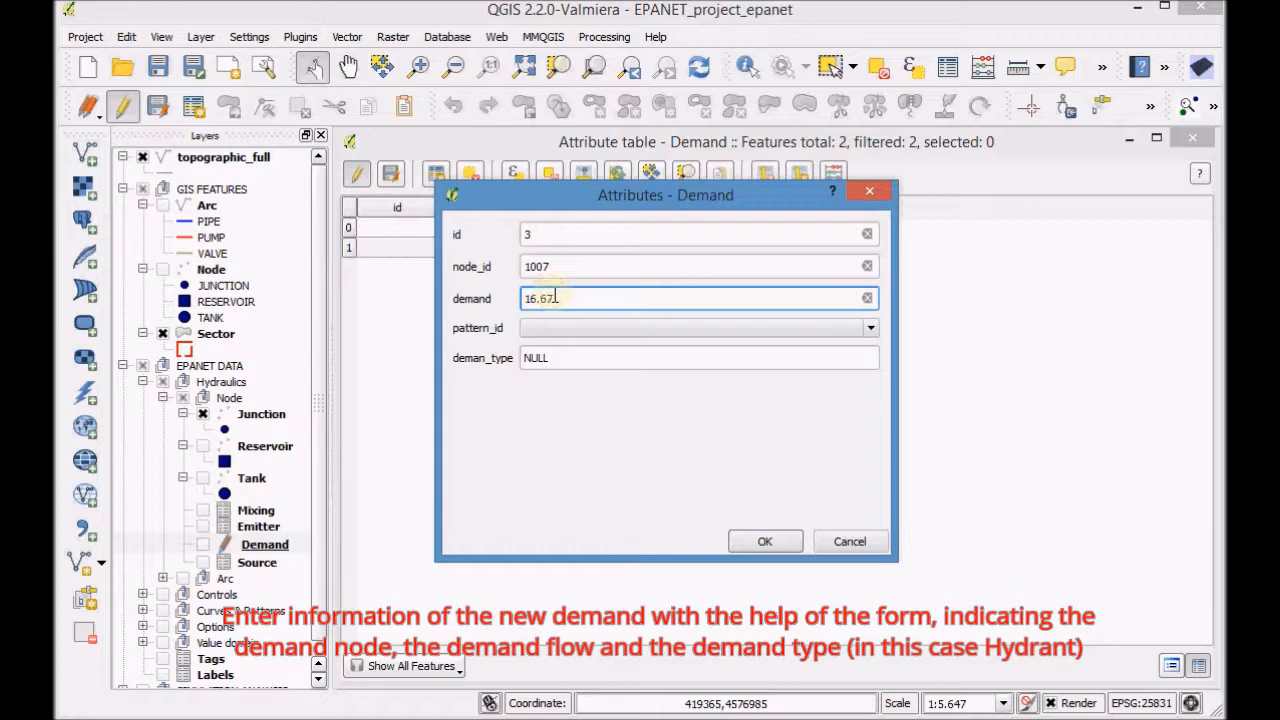
{"action": "left_click", "coordinate": [698, 357]}
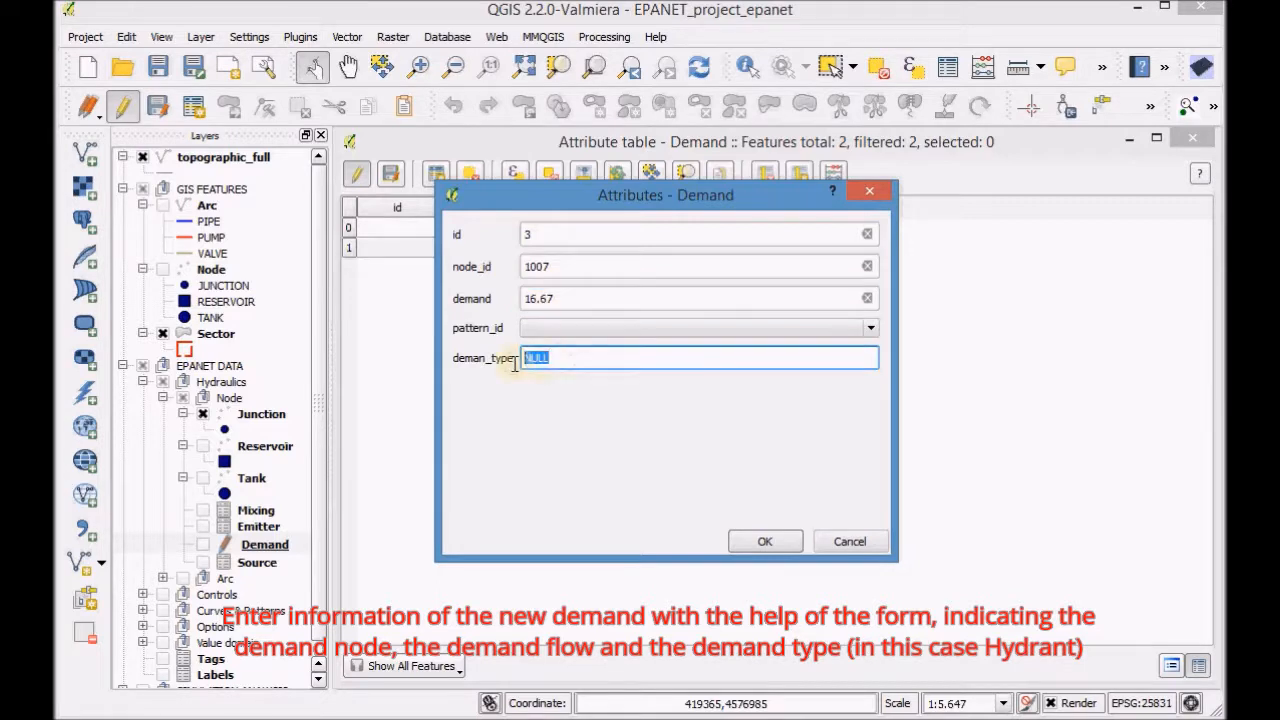
{"action": "type", "text": ";Hydrant"}
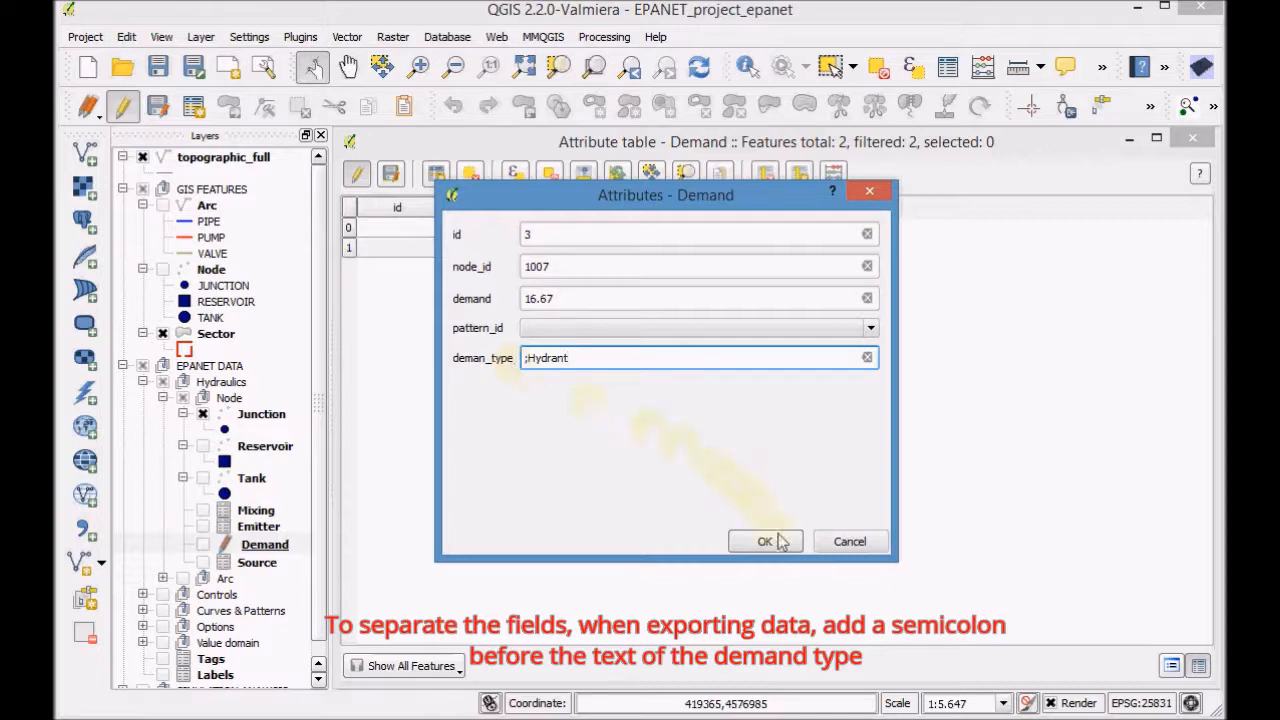
{"action": "left_click", "coordinate": [765, 541]}
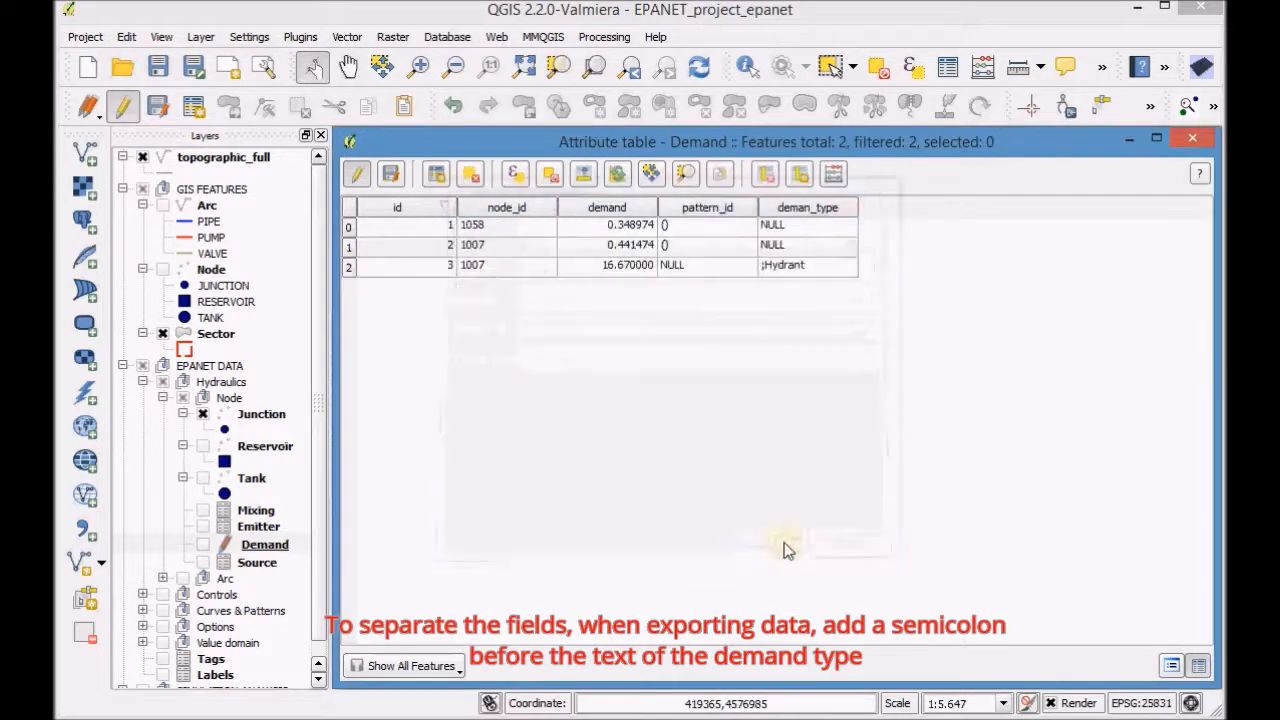
{"action": "mouse_move", "coordinate": [775, 530]}
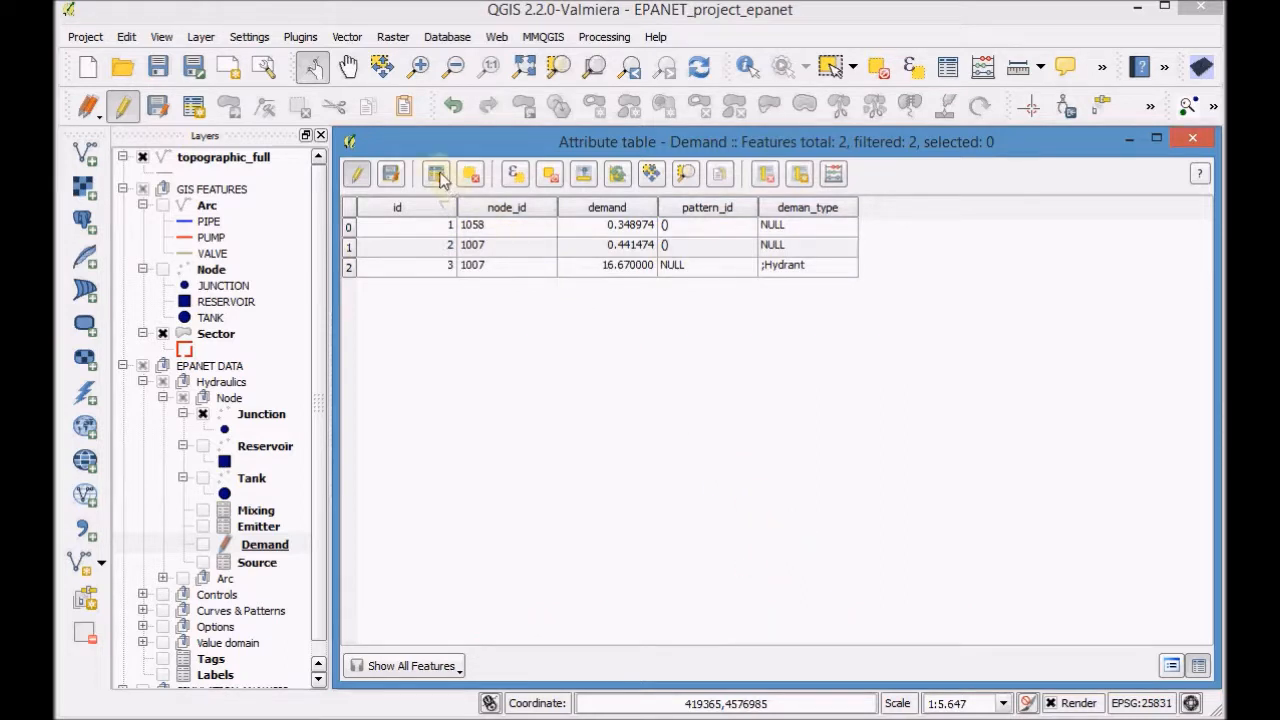
Step: Add another record with id 4, node 1058, demand 16.67, type ;Hydrant and confirm it
{"action": "left_click", "coordinate": [436, 174]}
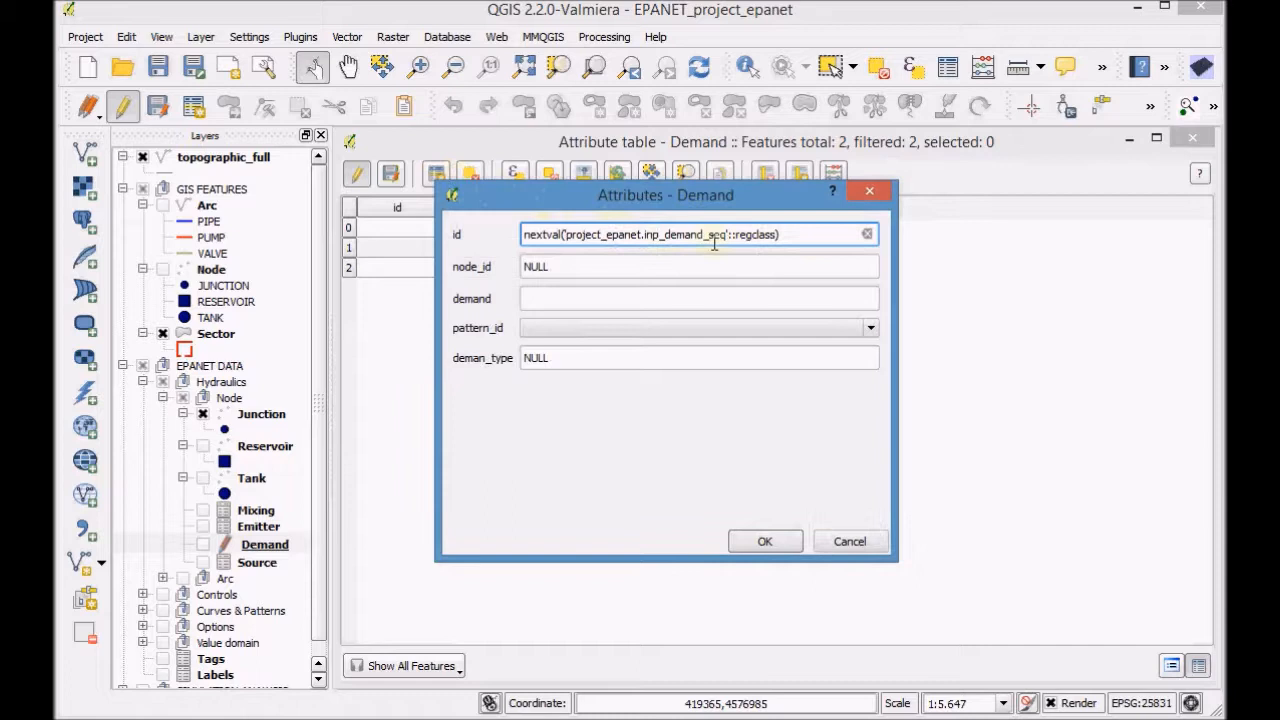
{"action": "triple_click", "coordinate": [650, 234]}
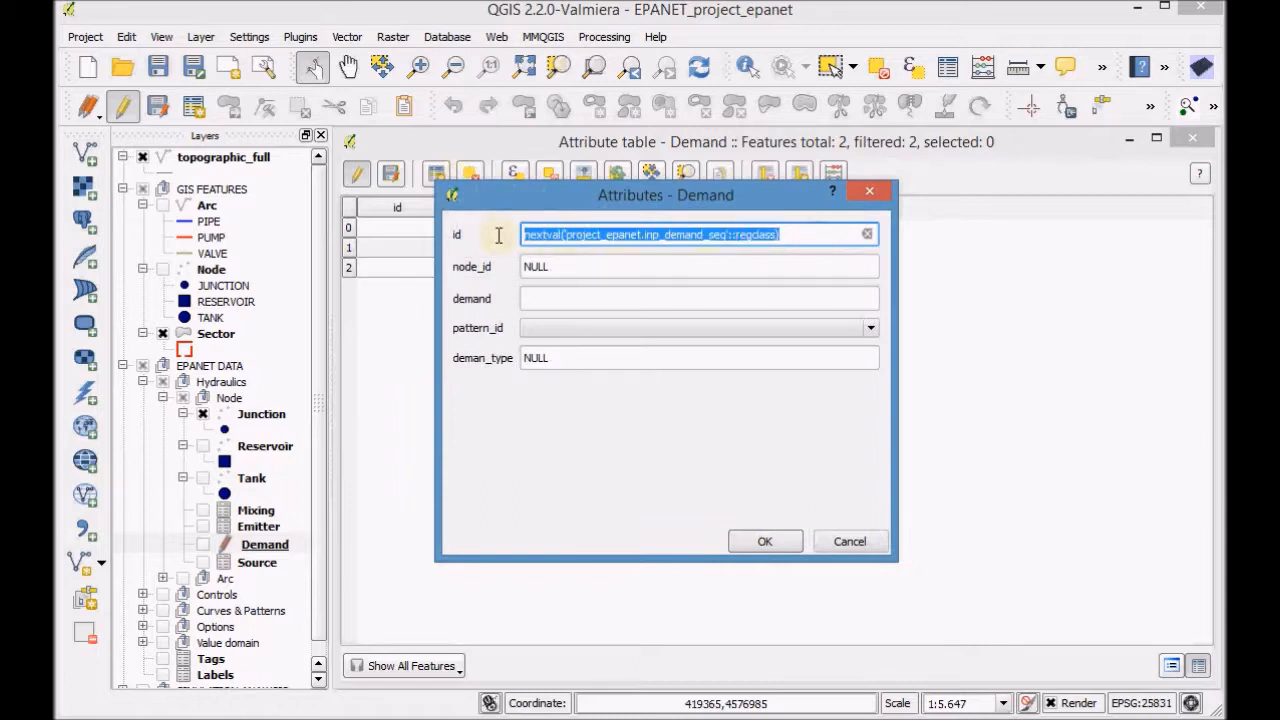
{"action": "type", "text": "4"}
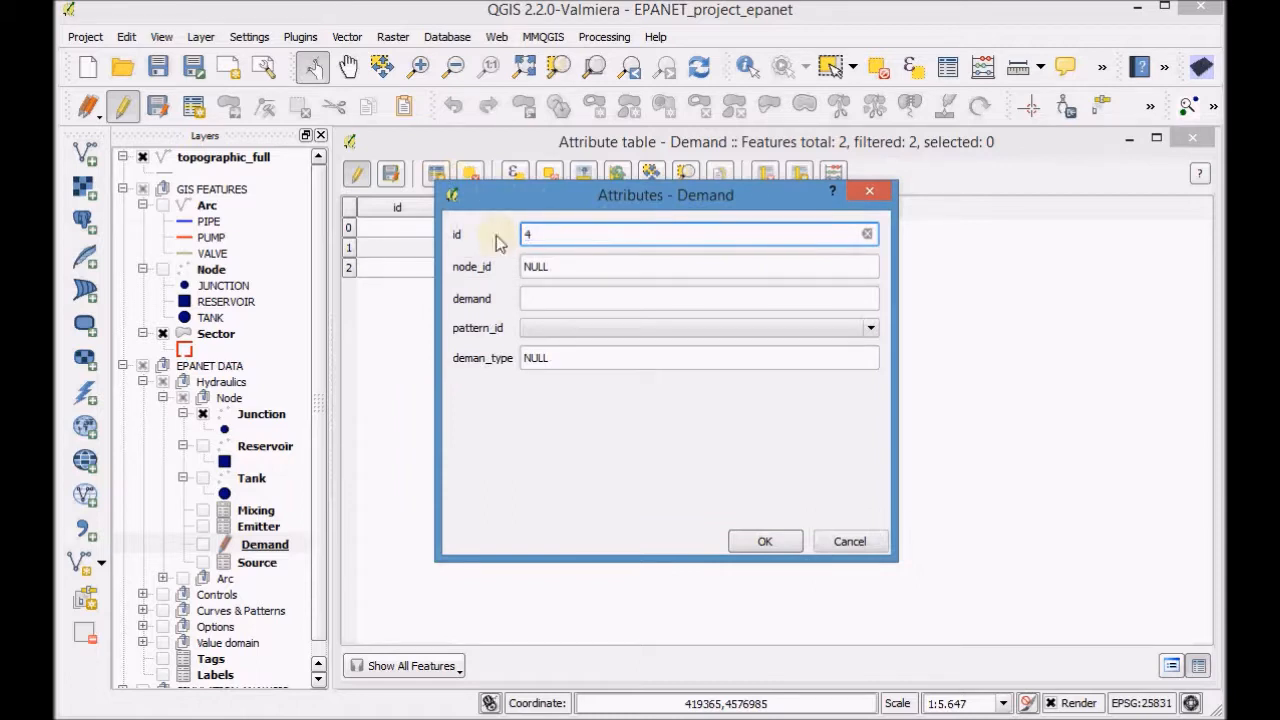
{"action": "left_click", "coordinate": [699, 266]}
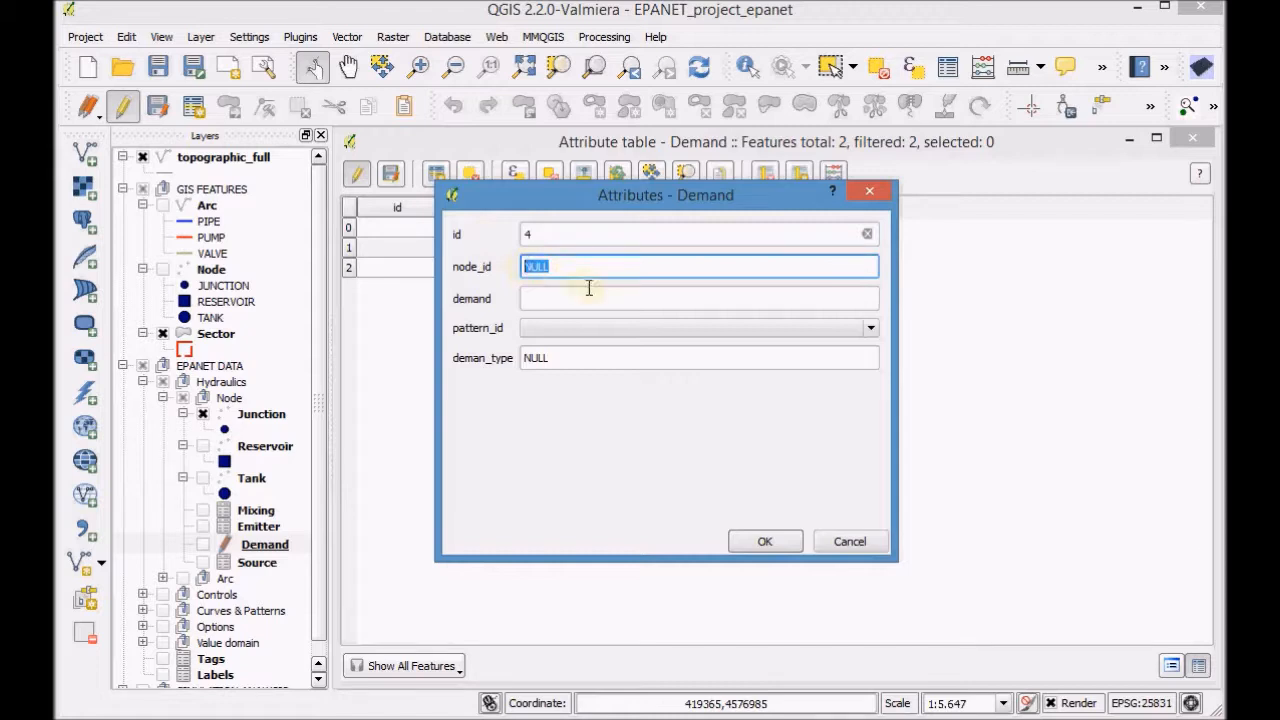
{"action": "type", "text": "1058"}
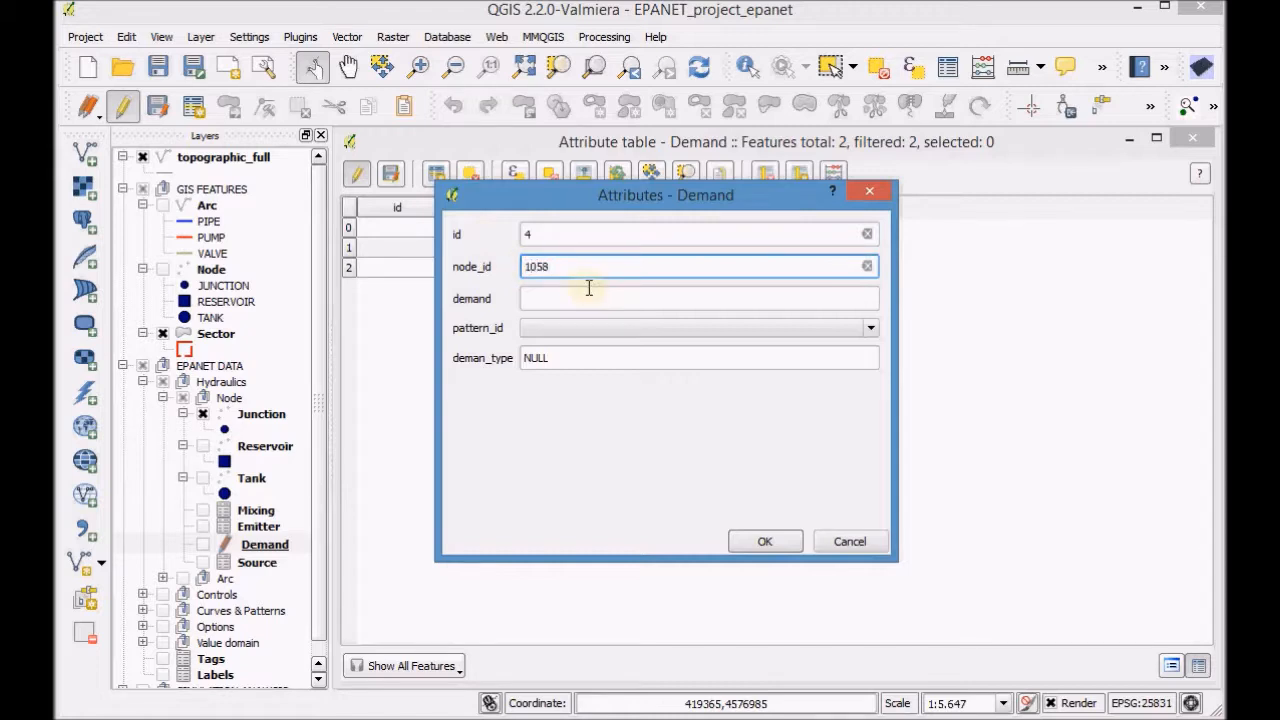
{"action": "type", "text": "16.67"}
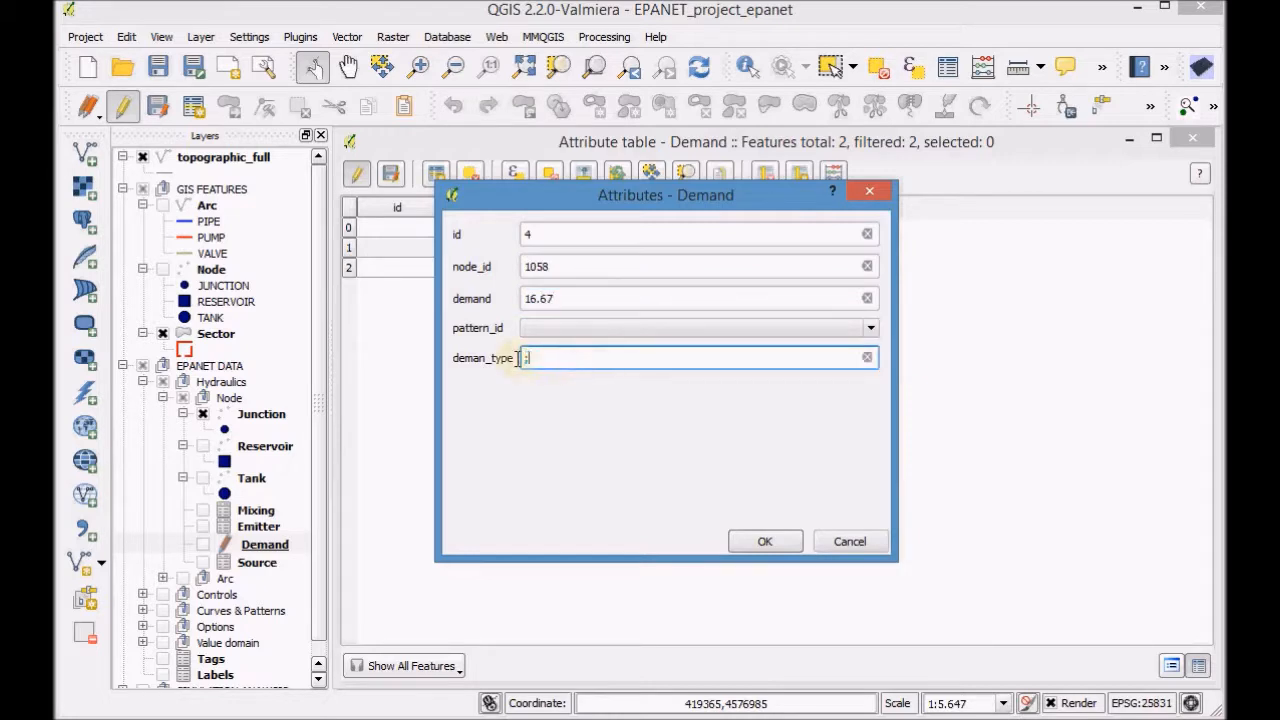
{"action": "type", "text": "Hydran"}
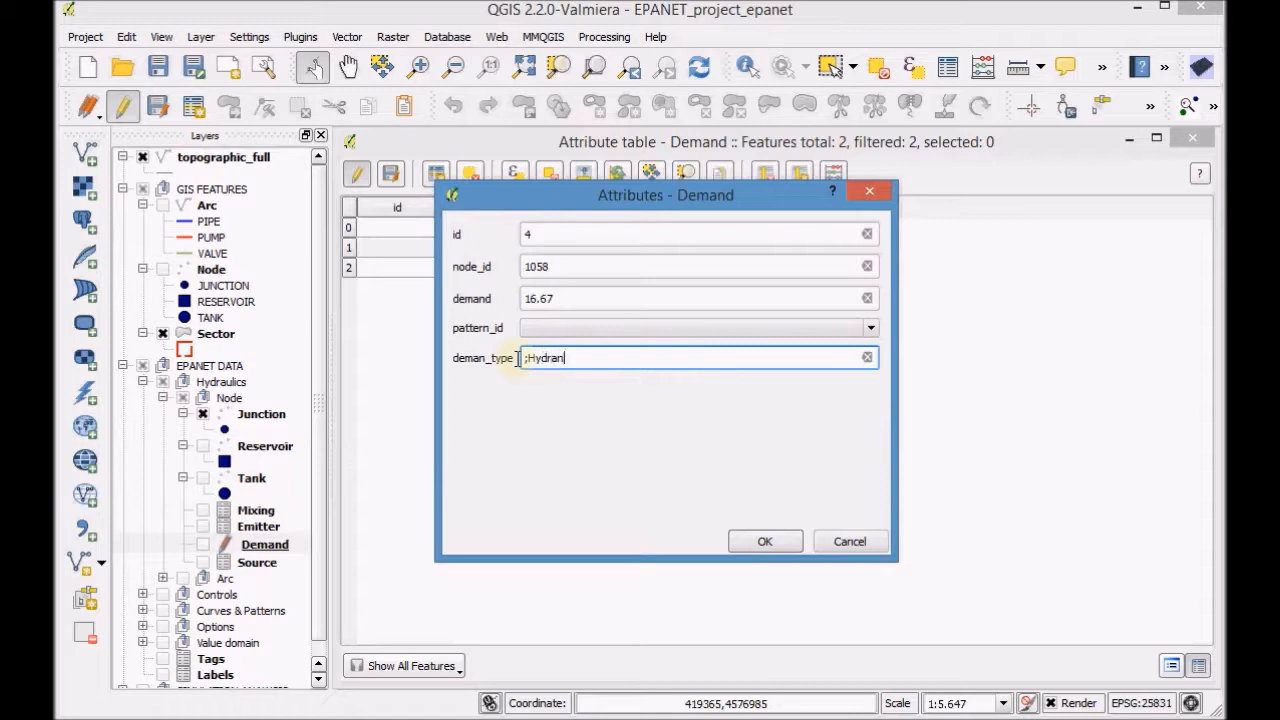
{"action": "type", "text": "t"}
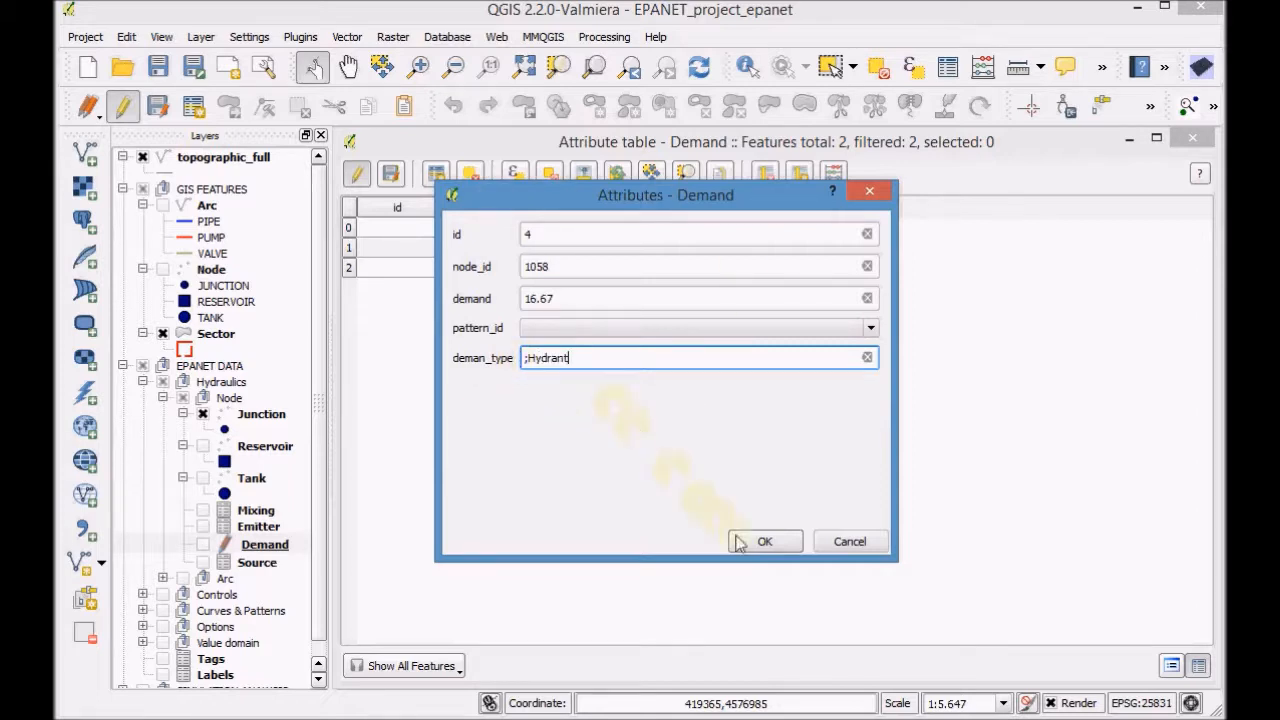
{"action": "left_click", "coordinate": [764, 541]}
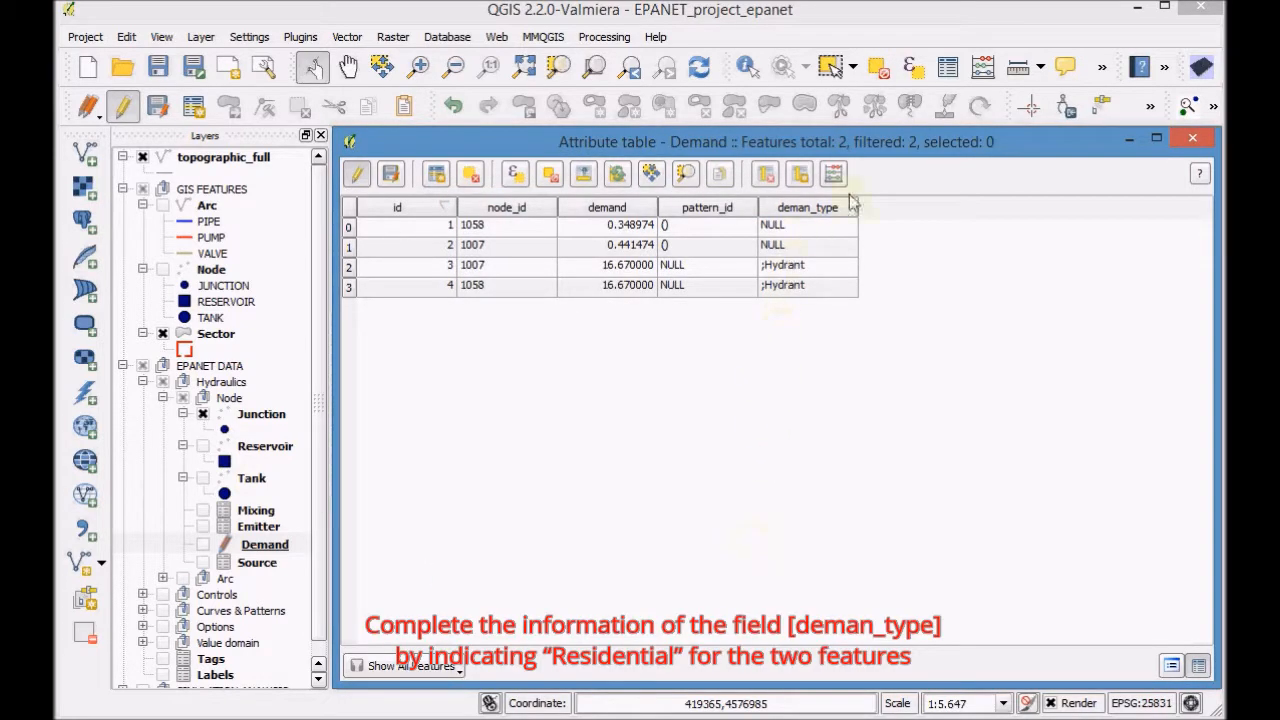
Step: Enter ;Residential as the demand type of the first record and start typing it for the second
{"action": "left_click", "coordinate": [806, 224]}
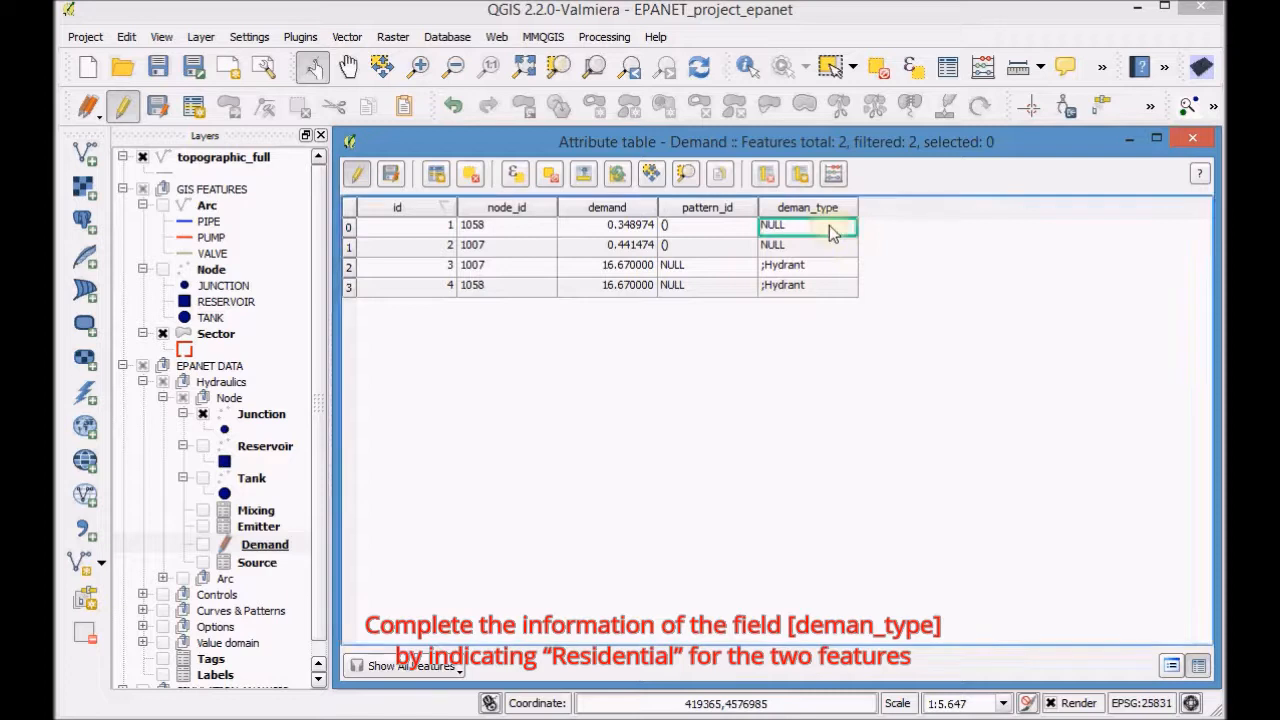
{"action": "double_click", "coordinate": [806, 225]}
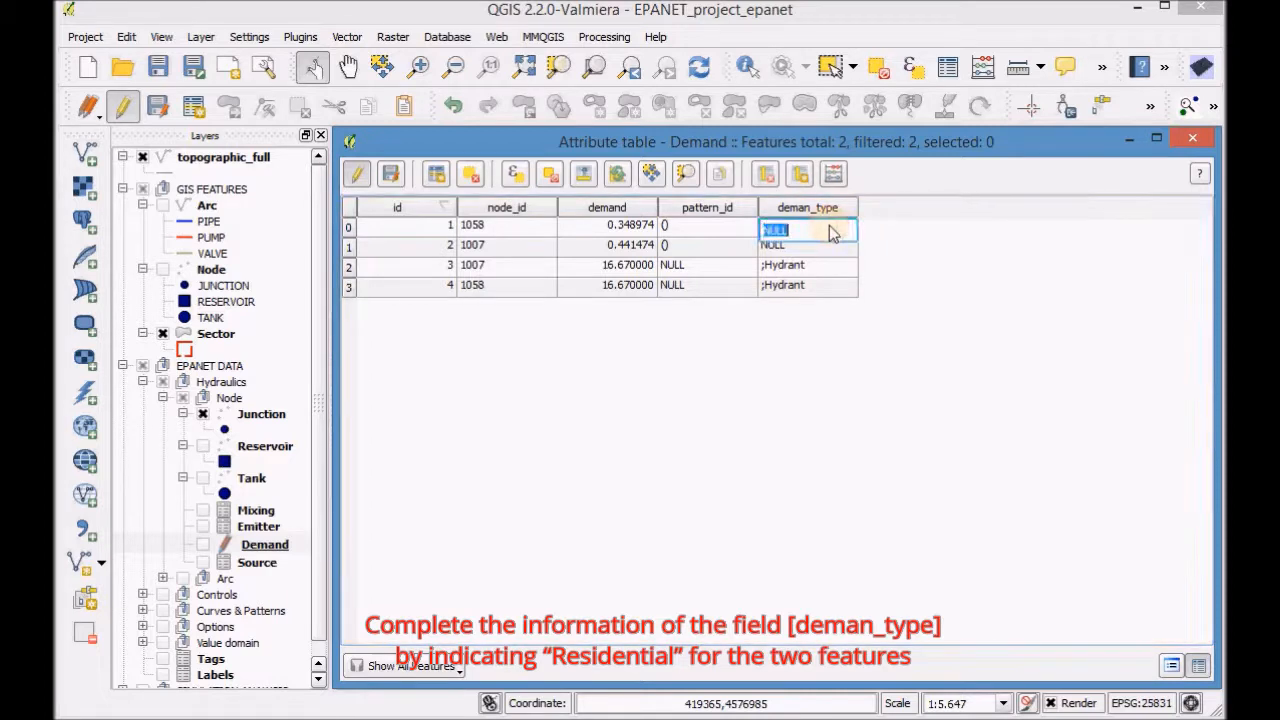
{"action": "type", "text": ";Resi"}
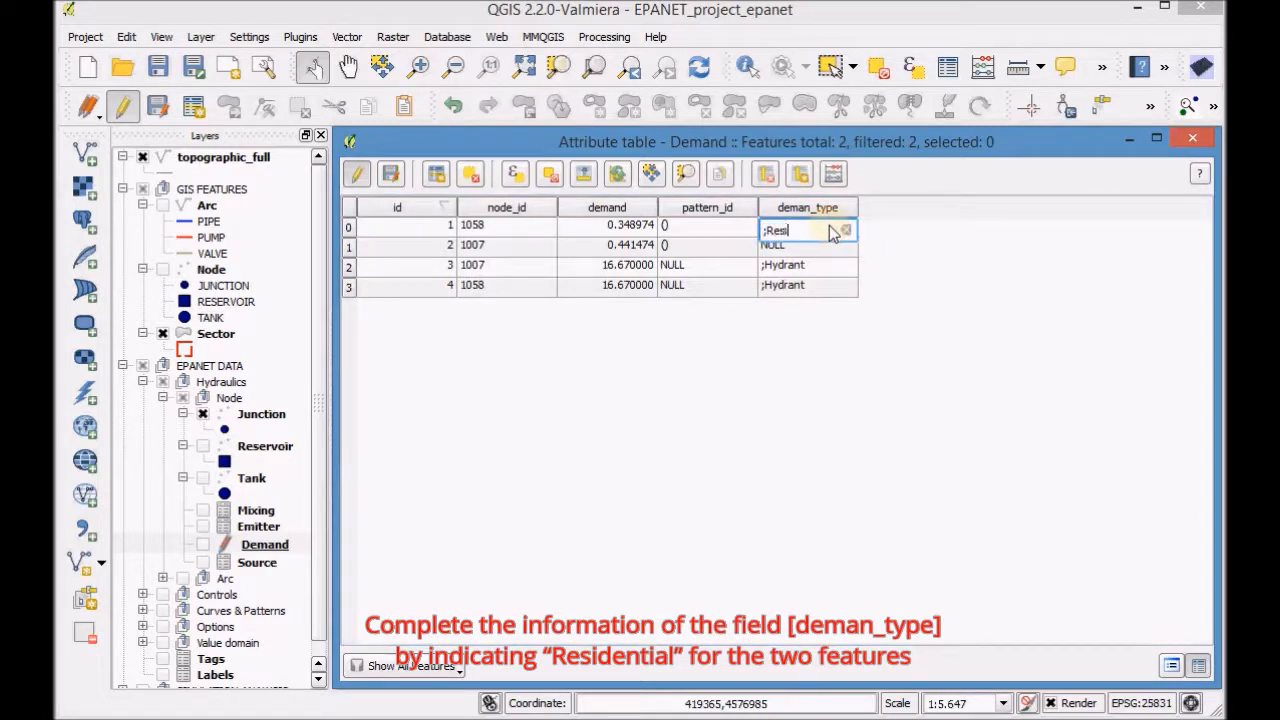
{"action": "type", "text": "dential"}
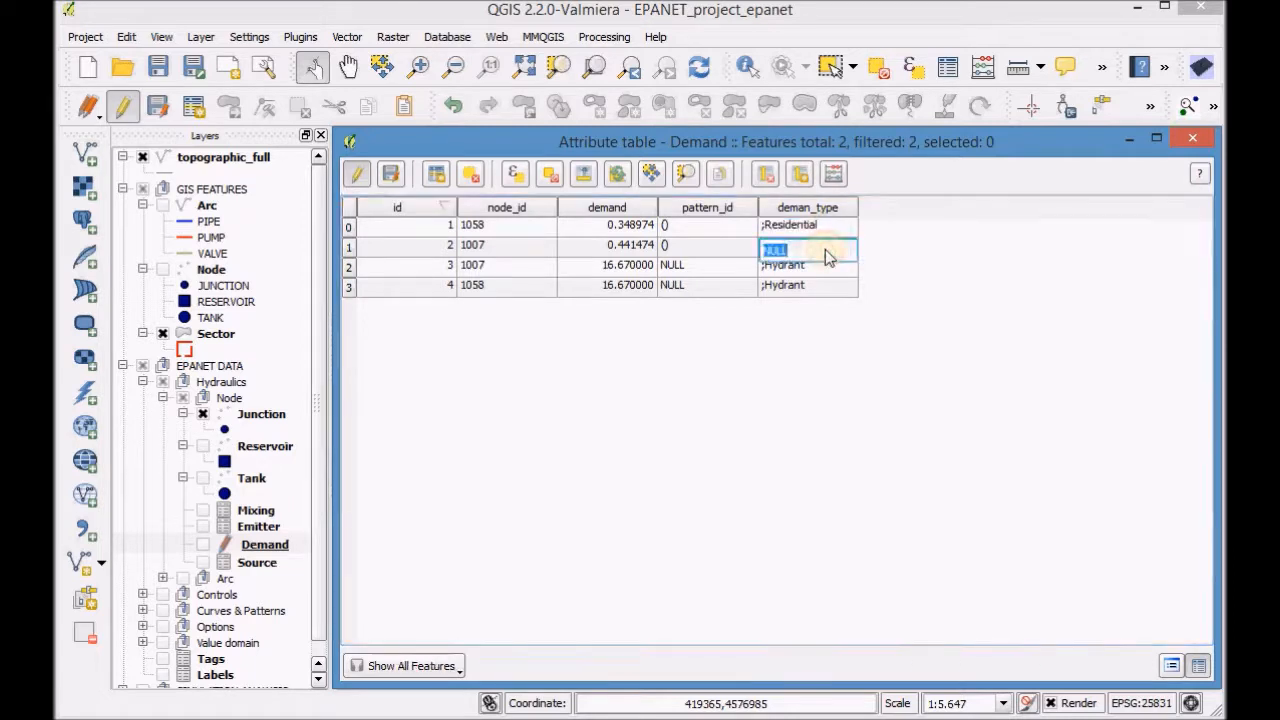
{"action": "type", "text": ";Residential"}
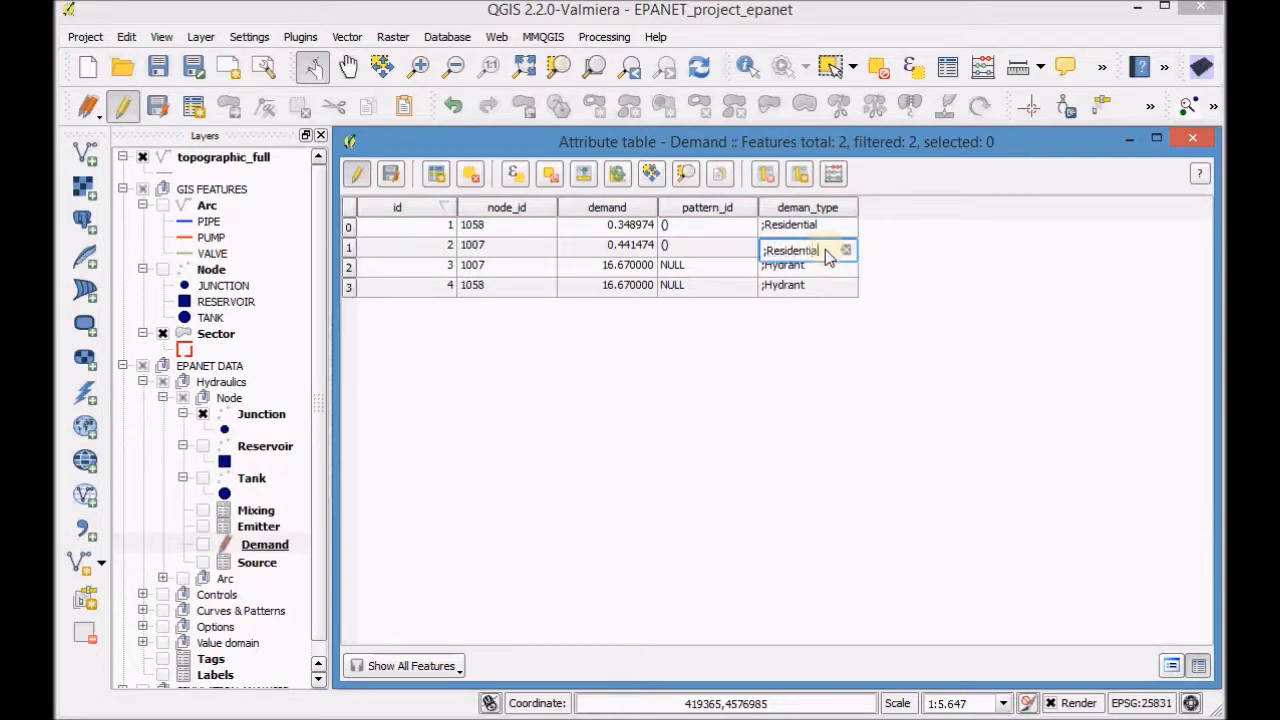
{"action": "mouse_move", "coordinate": [800, 385]}
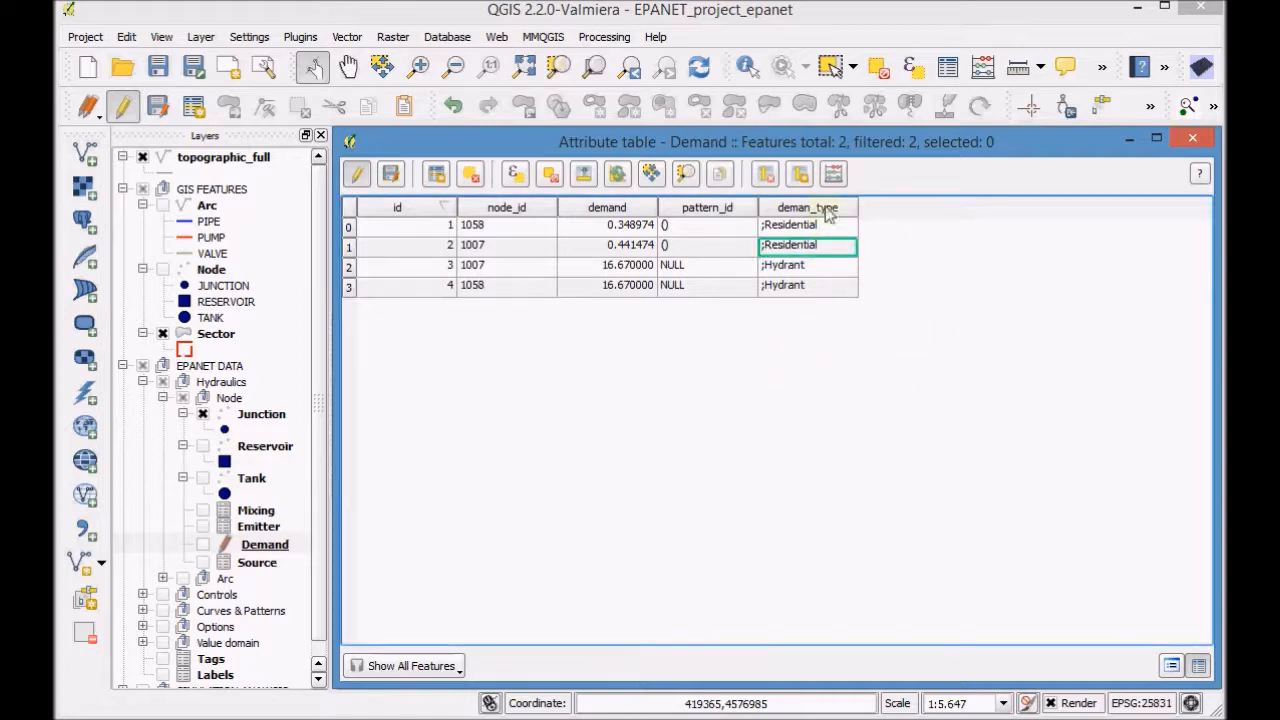
{"action": "mouse_move", "coordinate": [888, 375]}
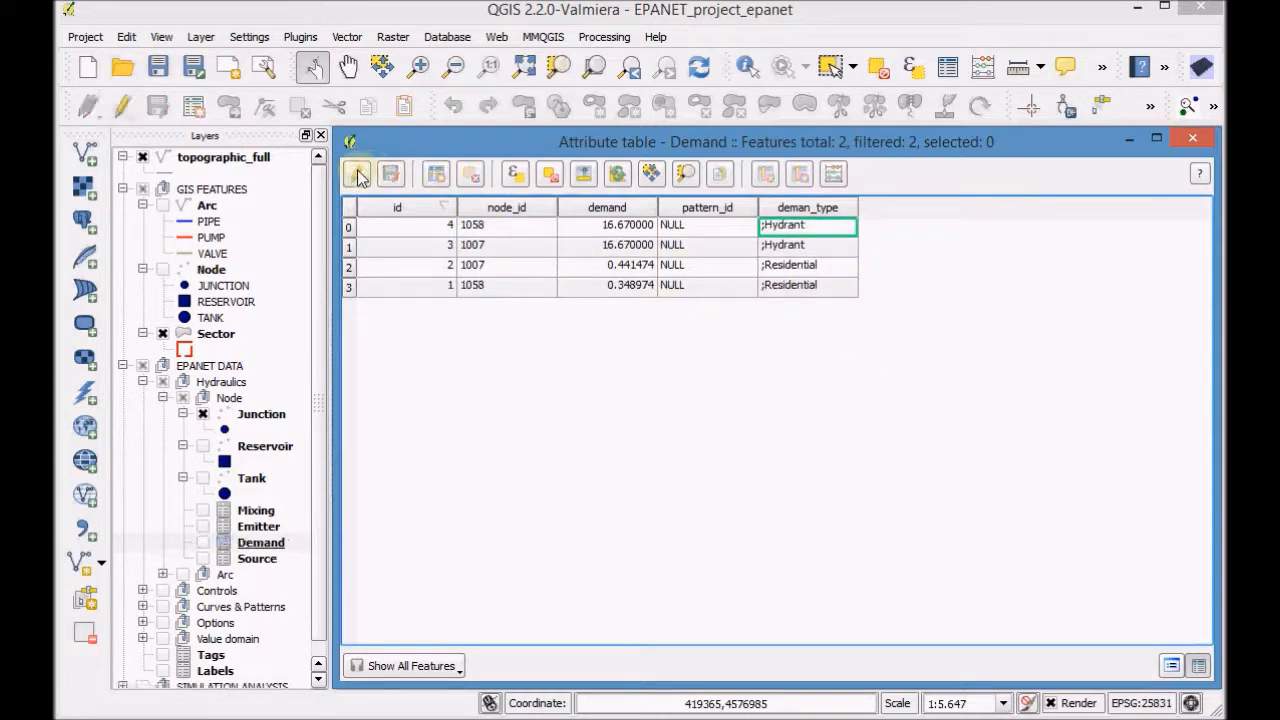
Step: Save the four-record Demand table and switch off editing for the Demand layer
{"action": "left_click", "coordinate": [357, 173]}
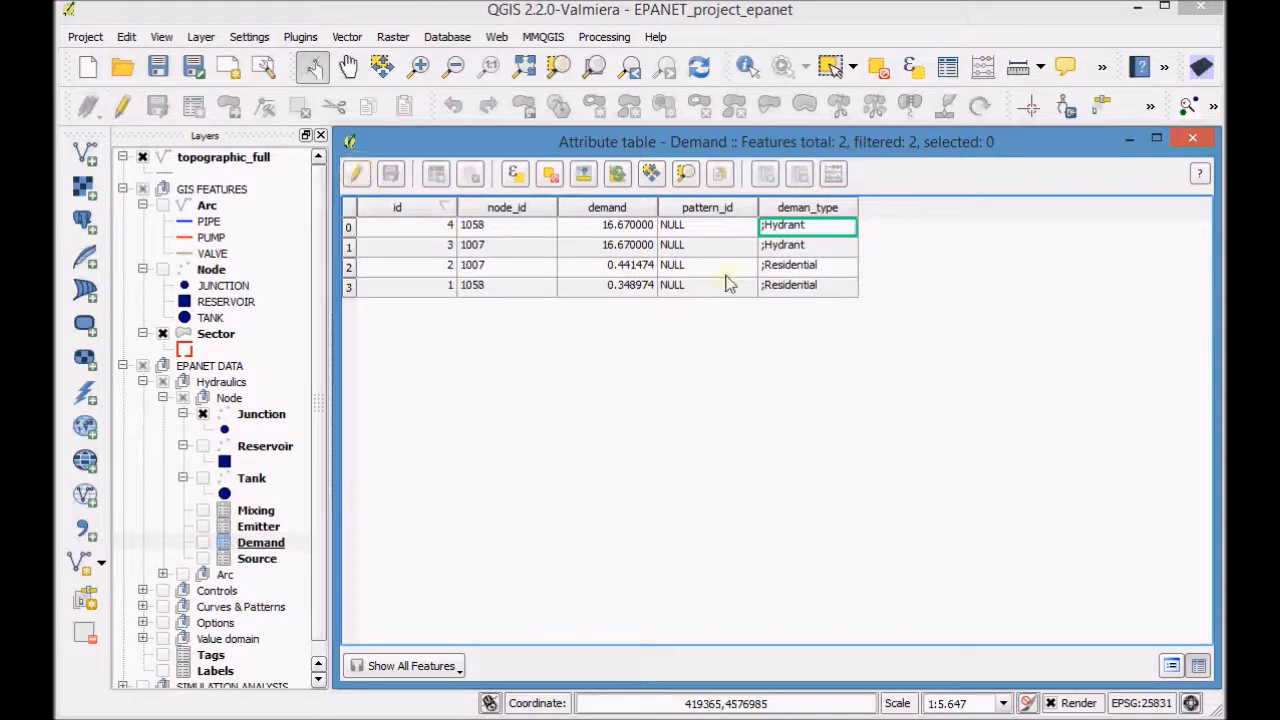